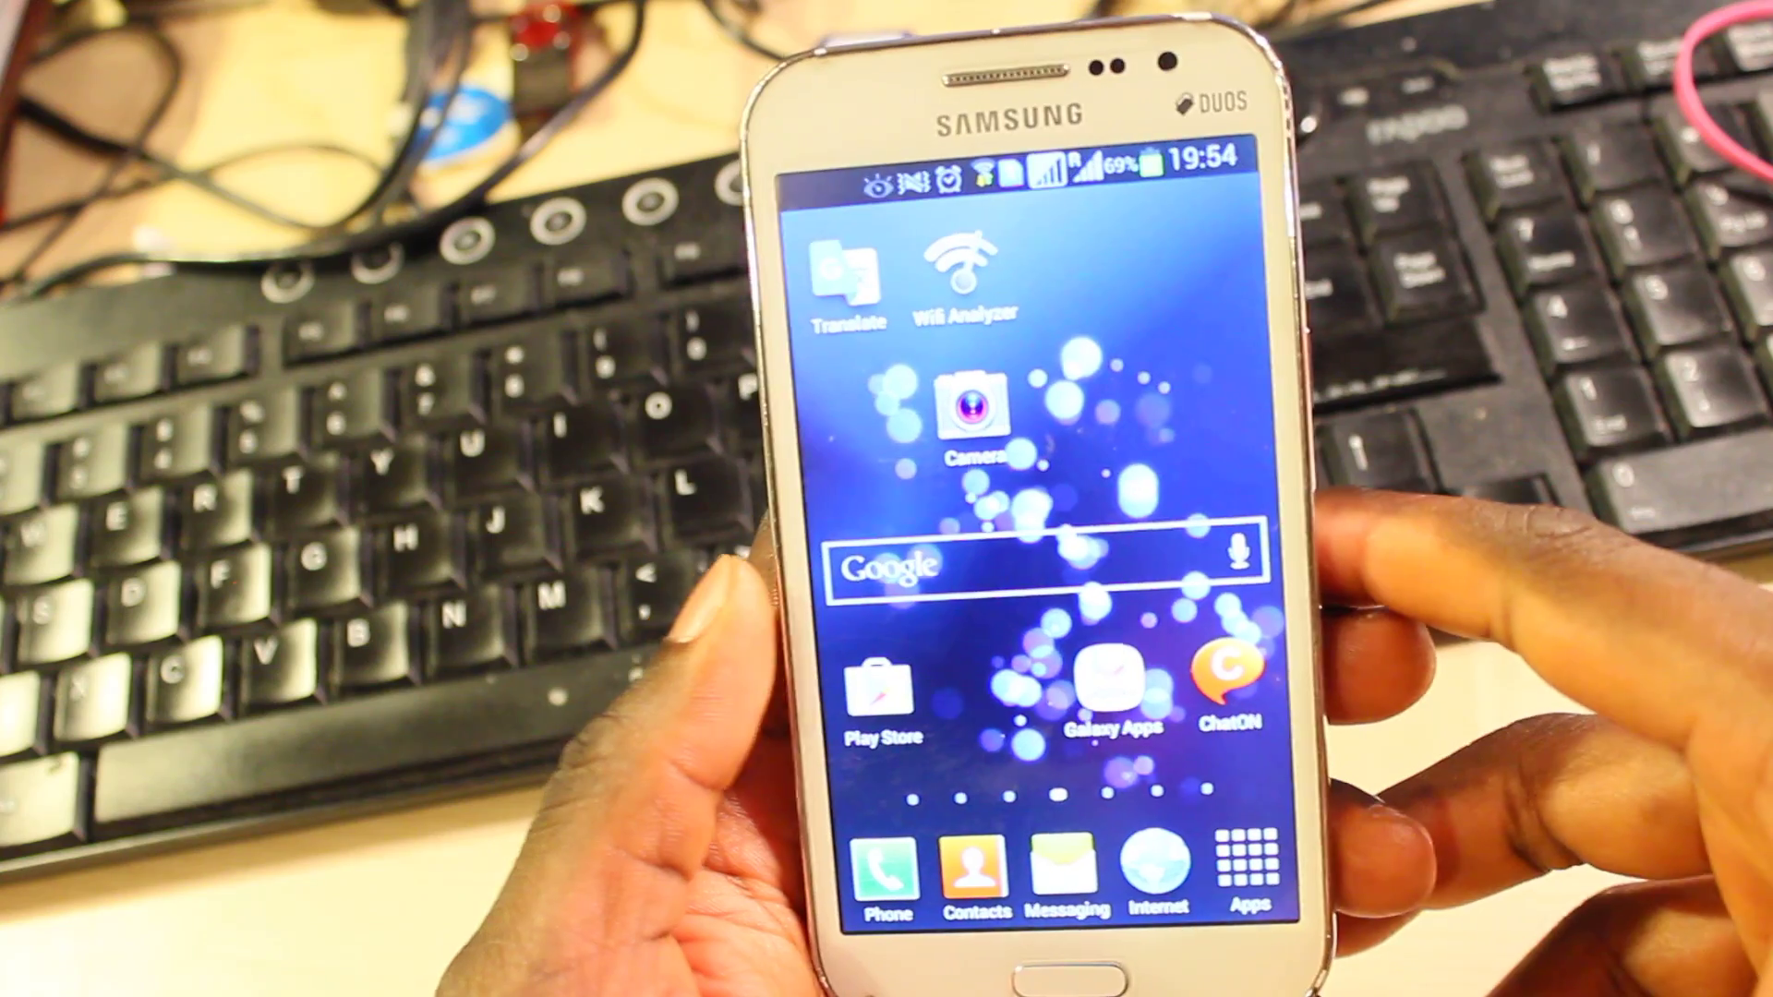
# - Browse the app drawer, then pull down the notification panel with quick toggles
pyautogui.click(1242, 868)
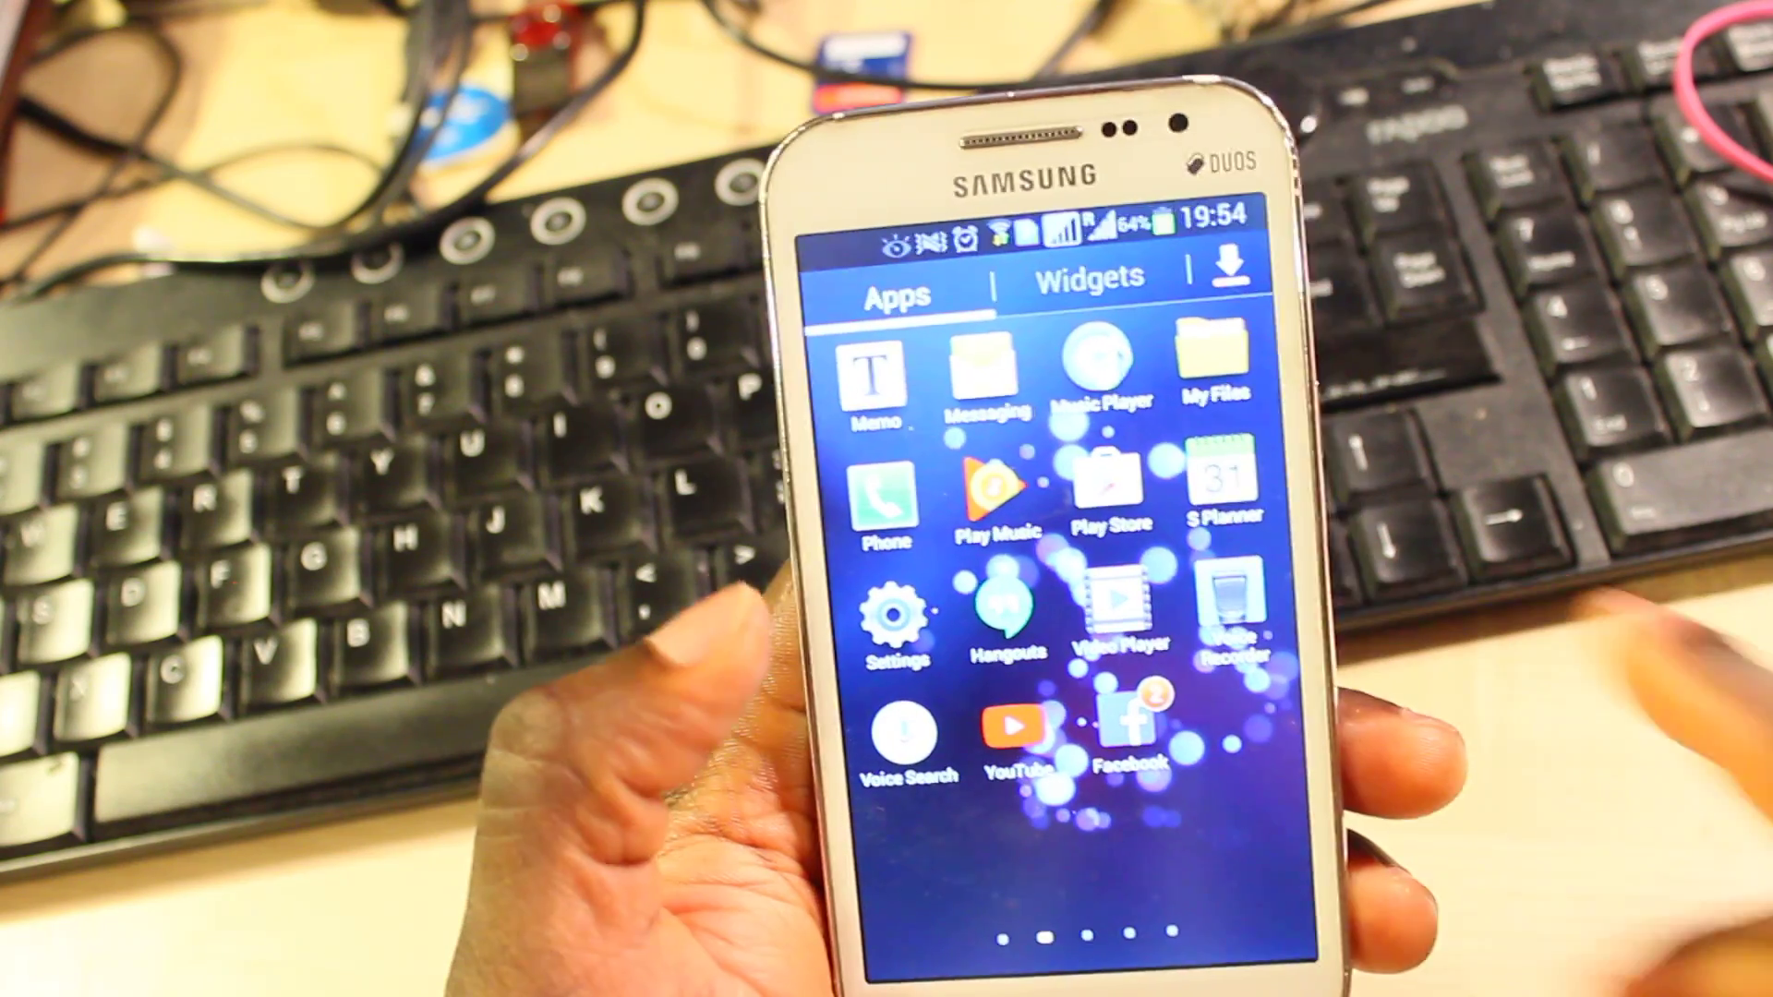
pyautogui.click(892, 616)
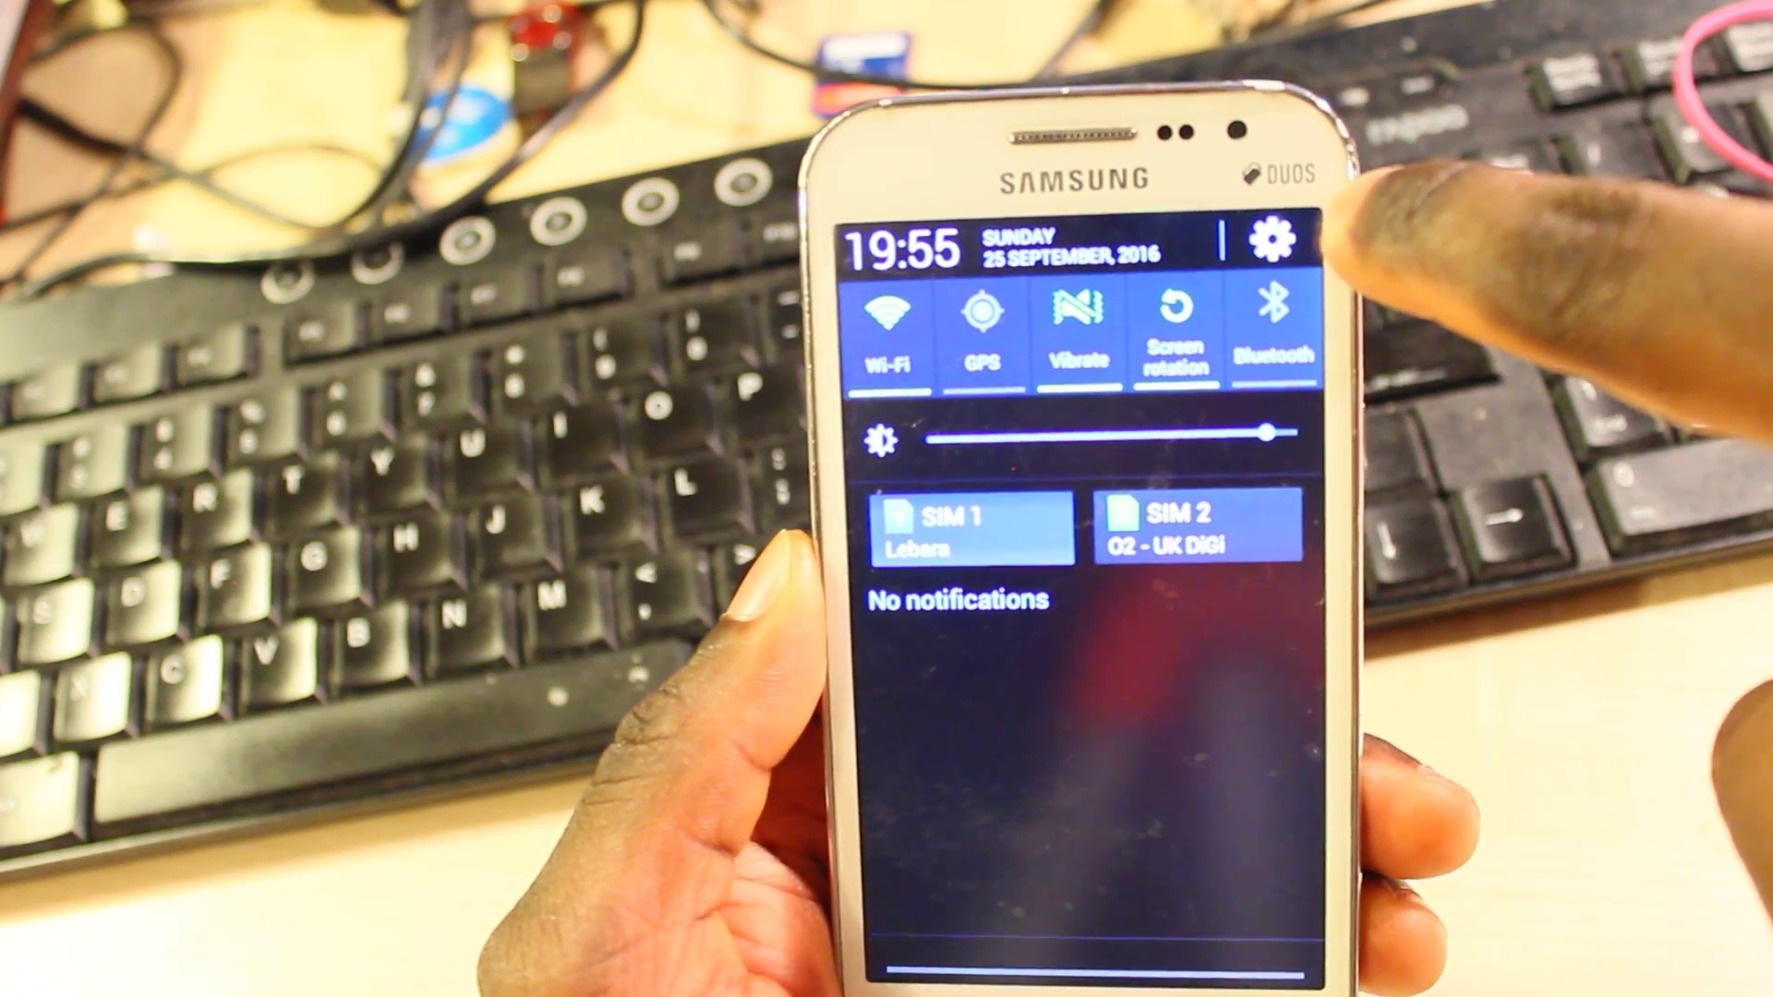
# - Open Settings, glance at the Storage page, and return to the main list
pyautogui.click(1274, 241)
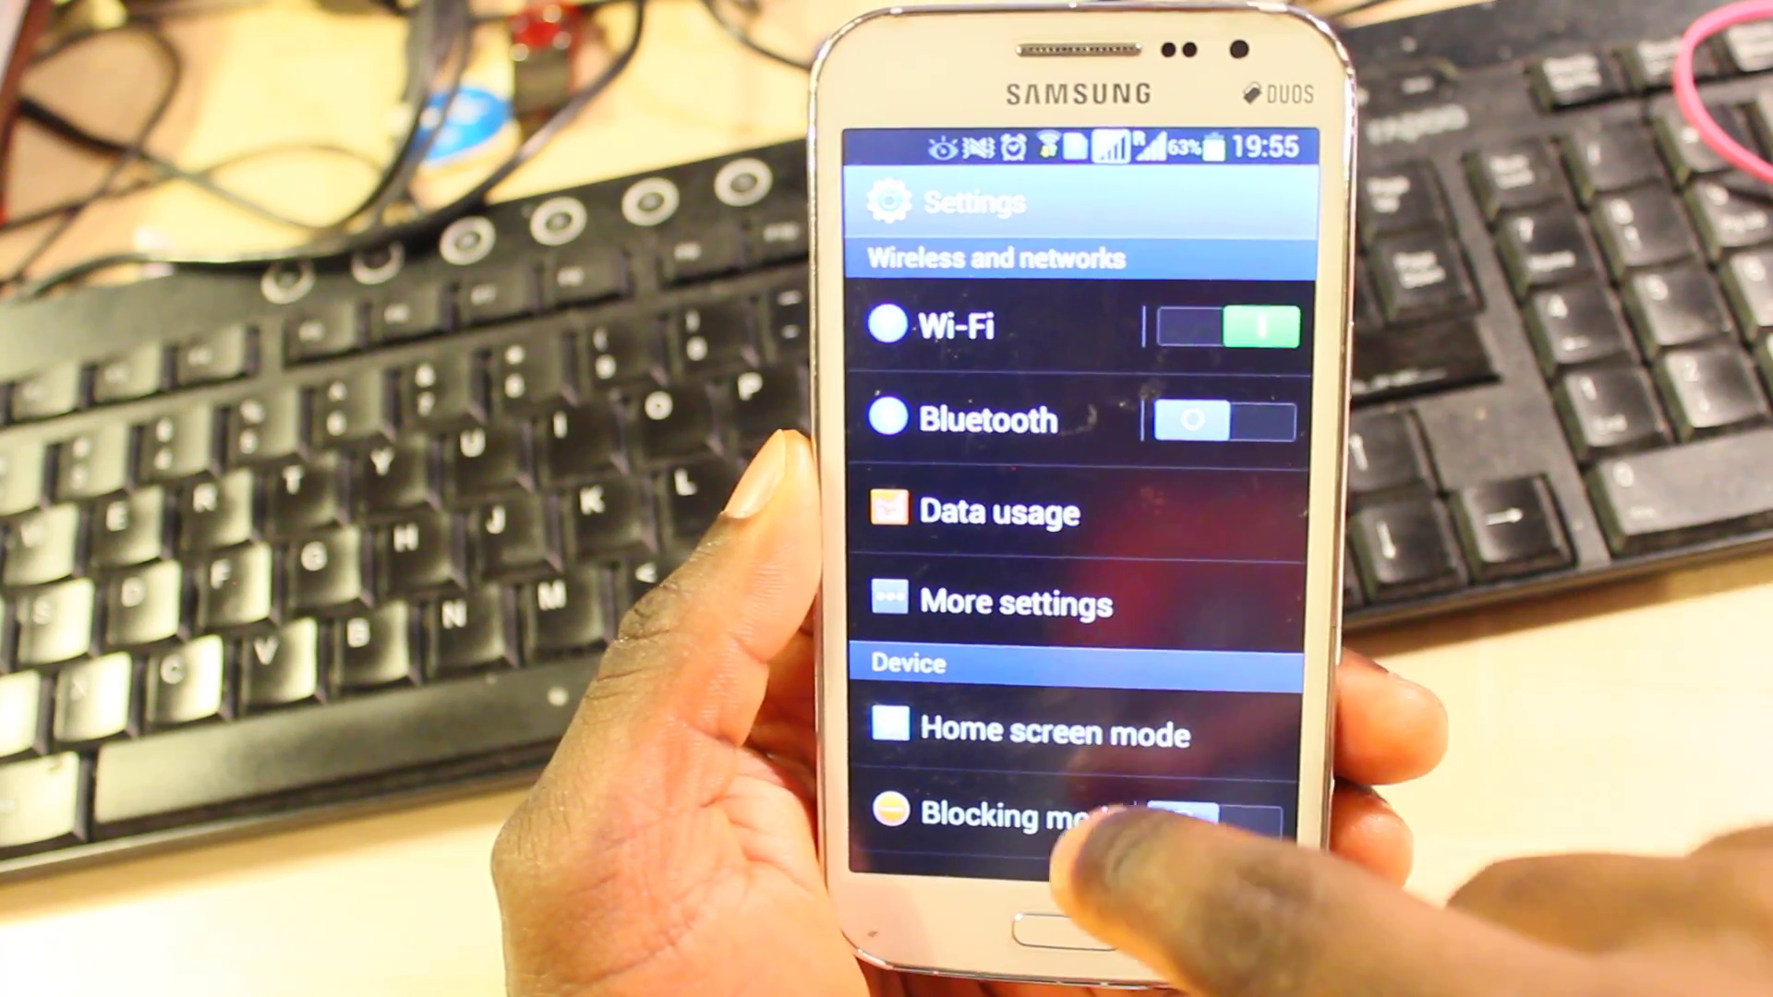
pyautogui.scroll(-3)
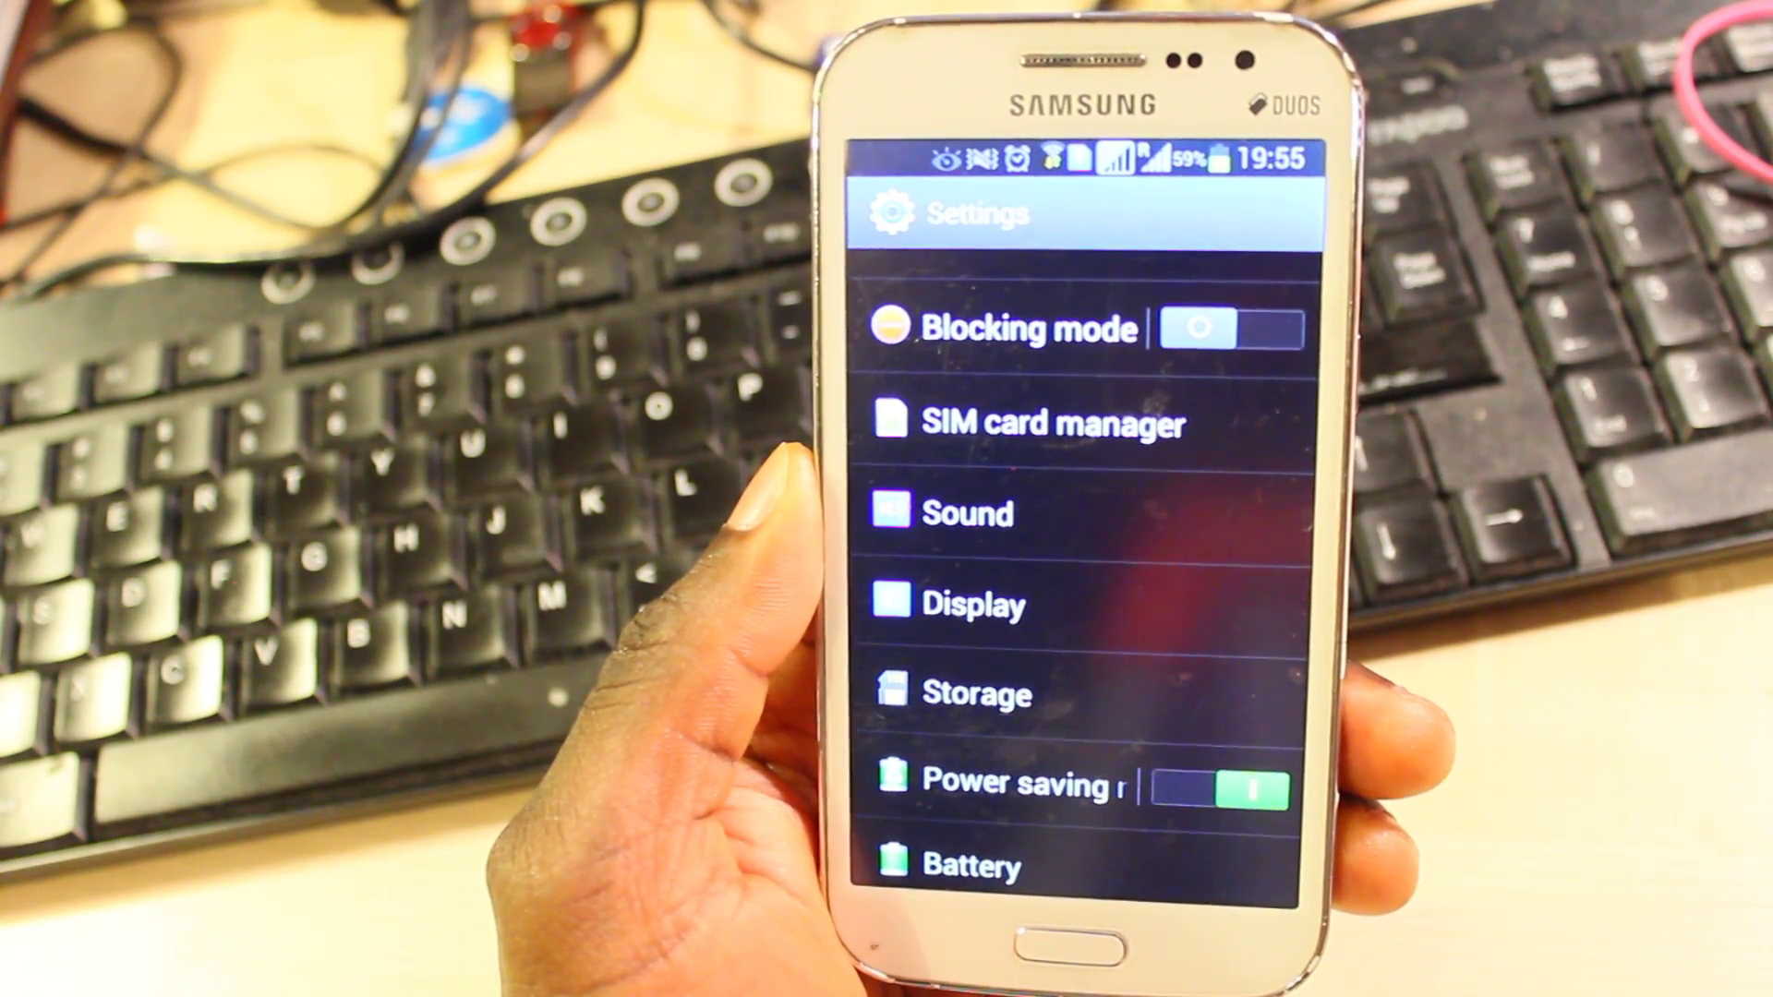
pyautogui.click(975, 692)
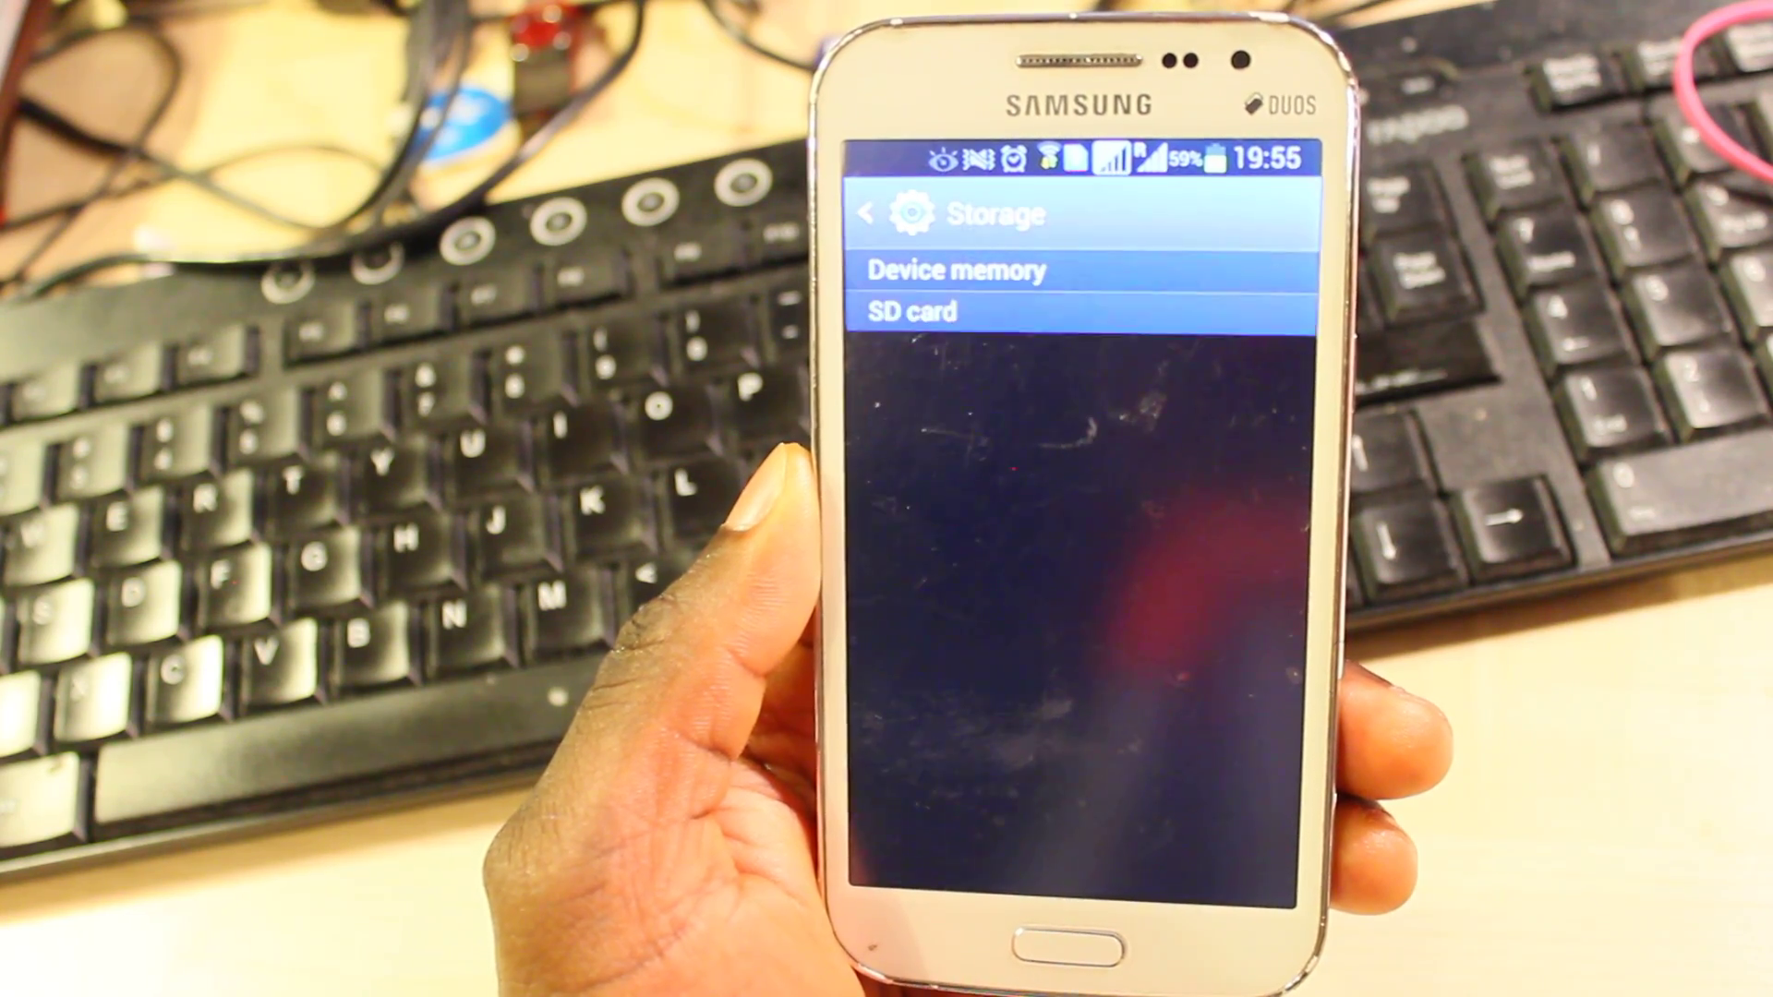
pyautogui.click(952, 271)
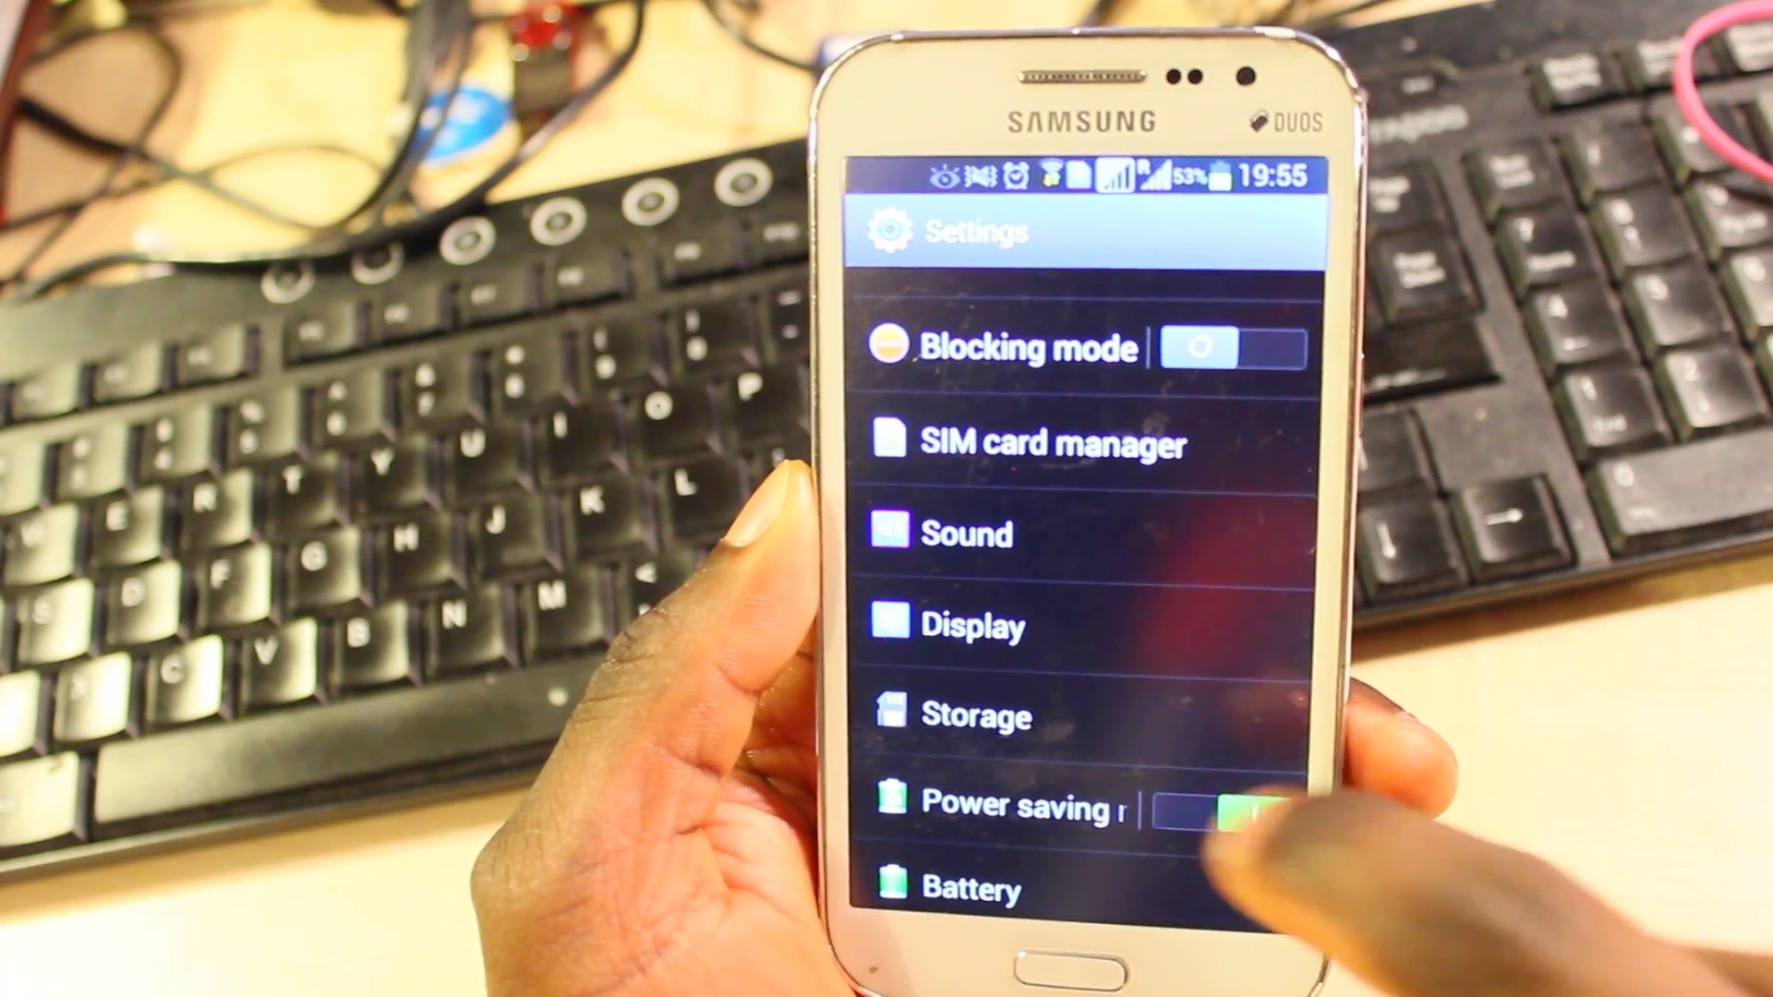
# - Open Application manager and scroll through the Downloaded apps with their sizes
pyautogui.scroll(-3)
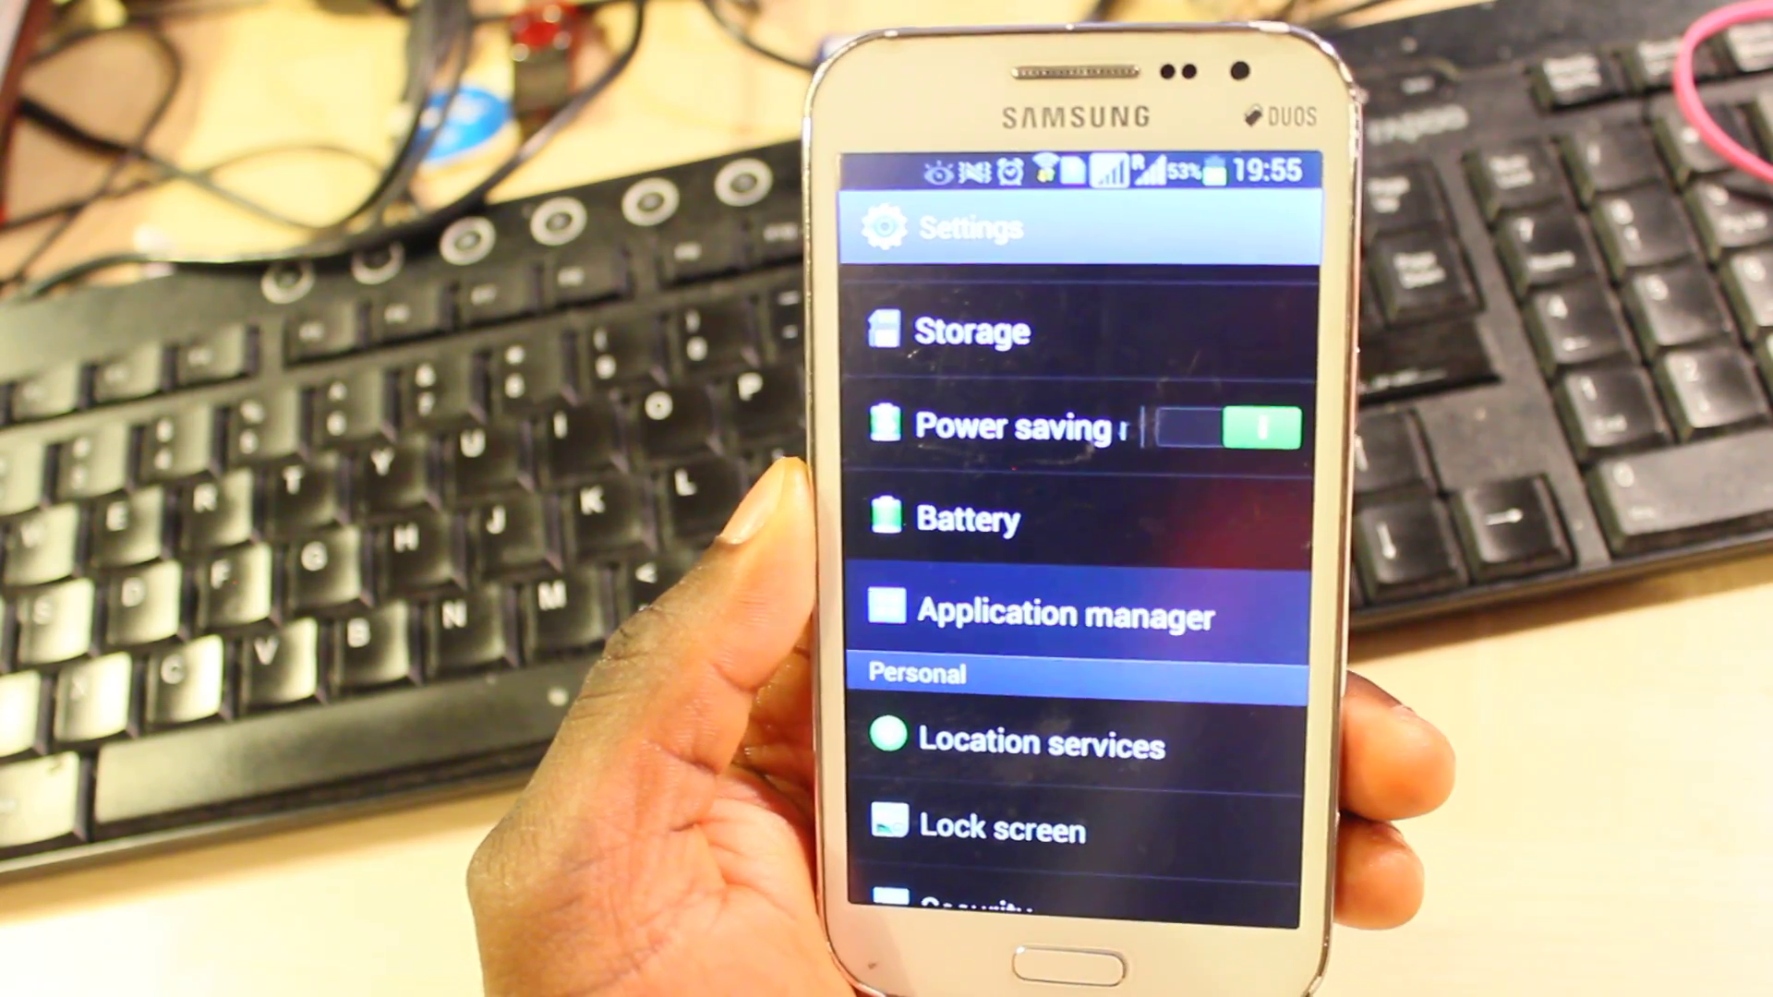
pyautogui.click(1086, 614)
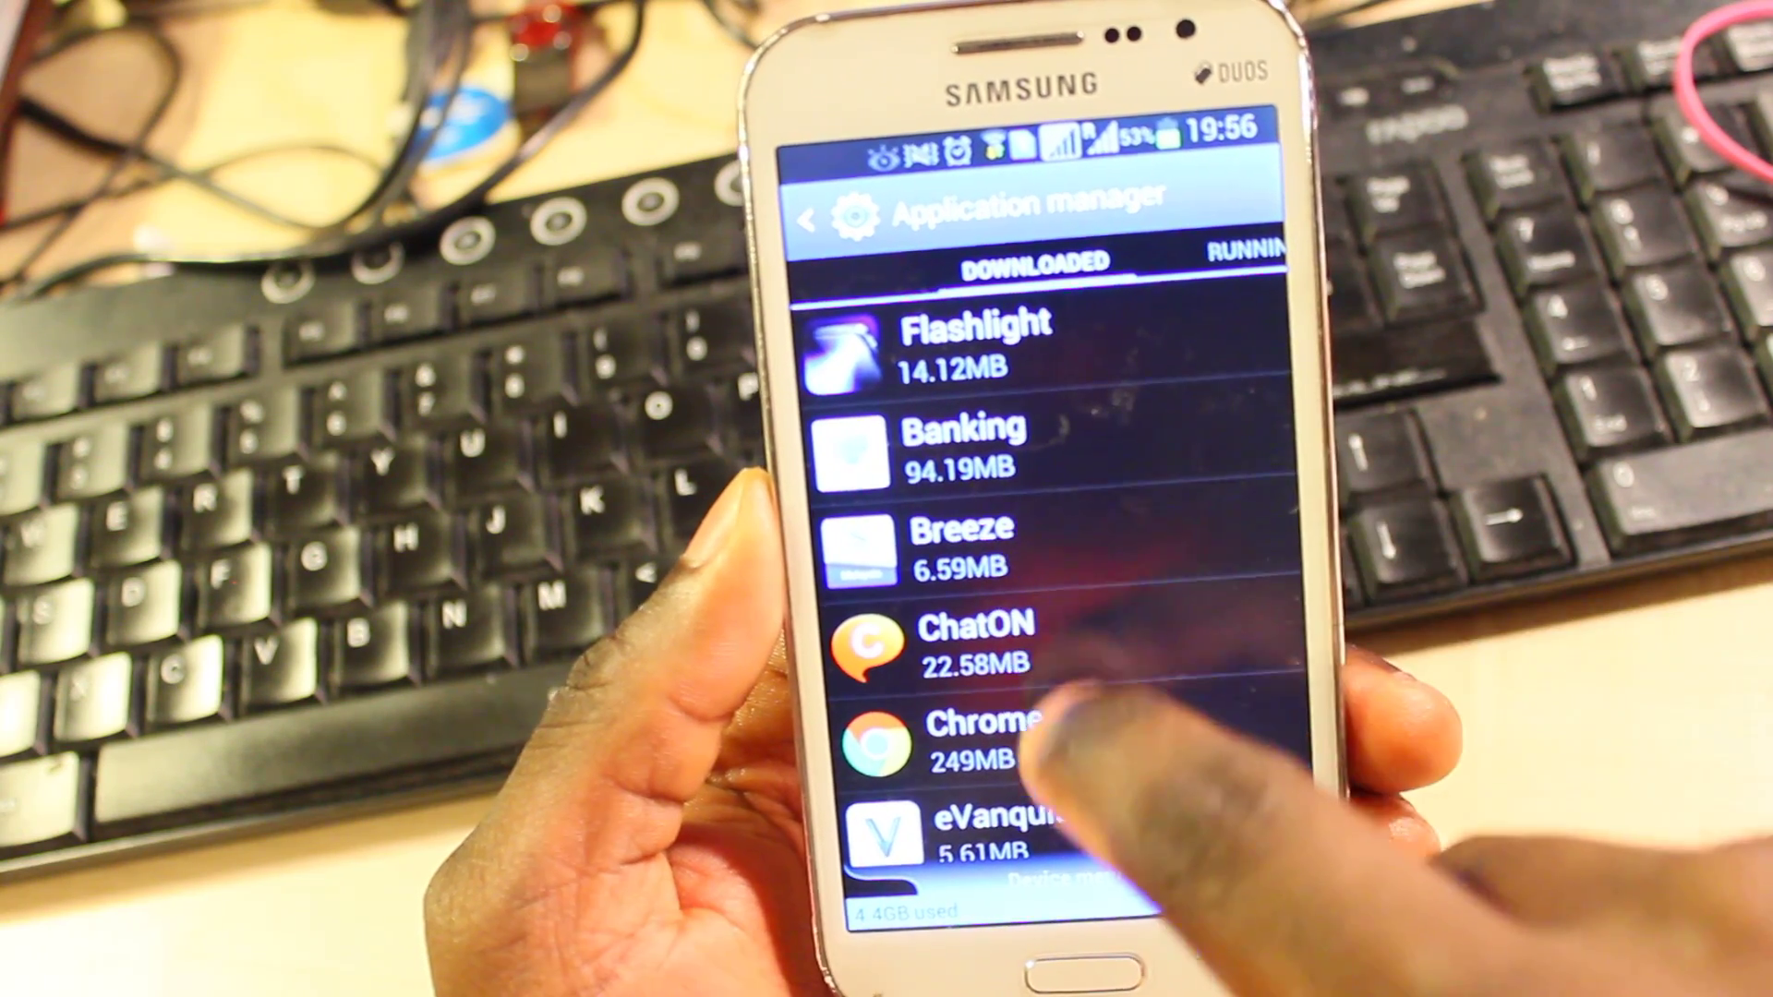
pyautogui.scroll(-3)
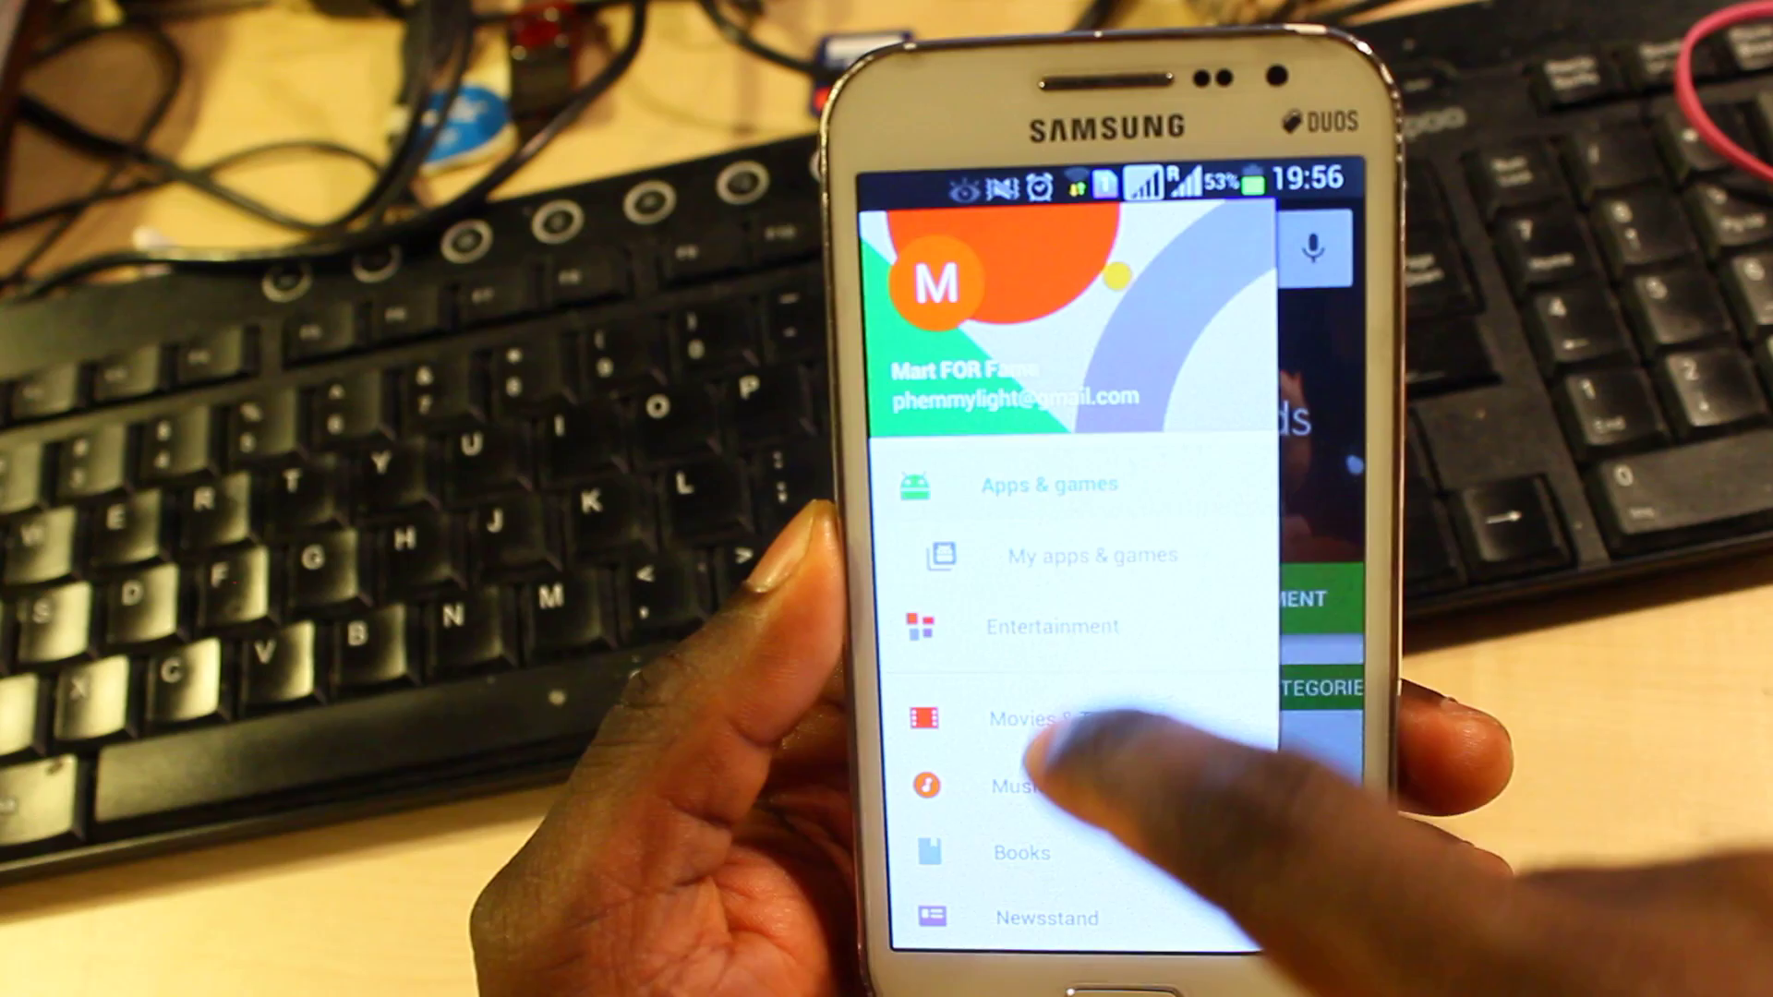
# - Open the Play Store's Settings page from its side menu
pyautogui.scroll(-3)
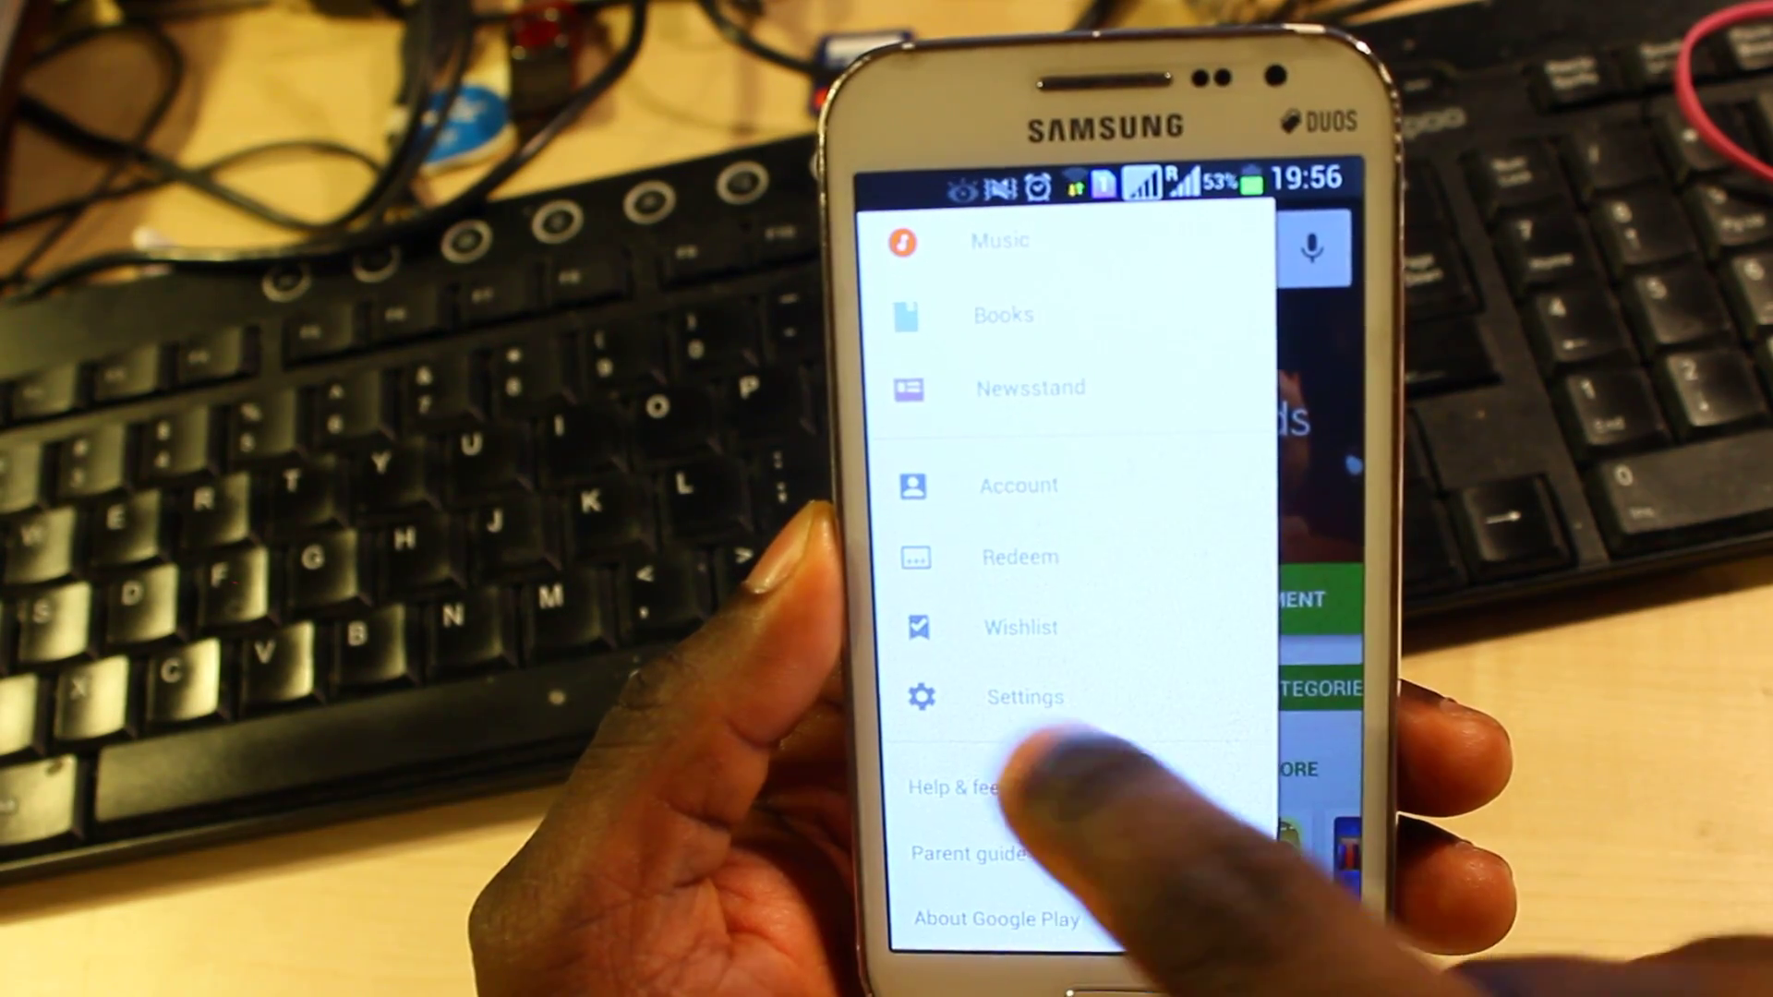
pyautogui.click(1023, 696)
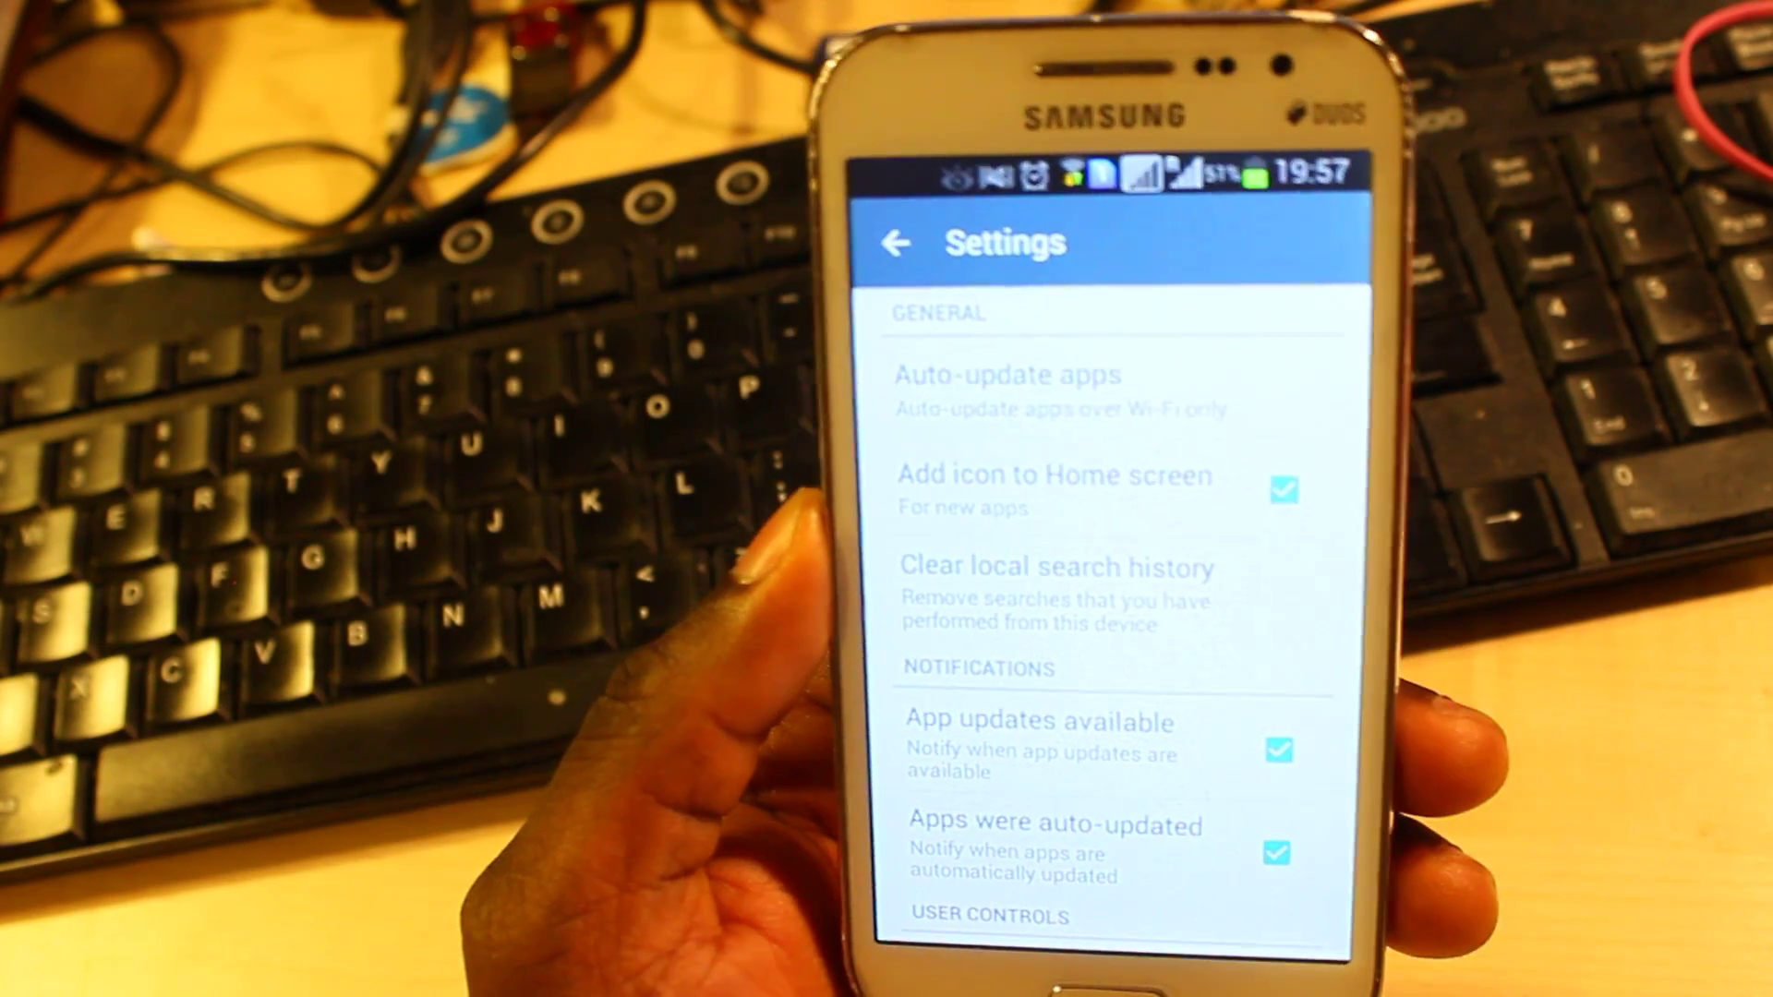
# - Set Play Store auto-update apps to 'Do not auto-update apps'
pyautogui.click(1005, 390)
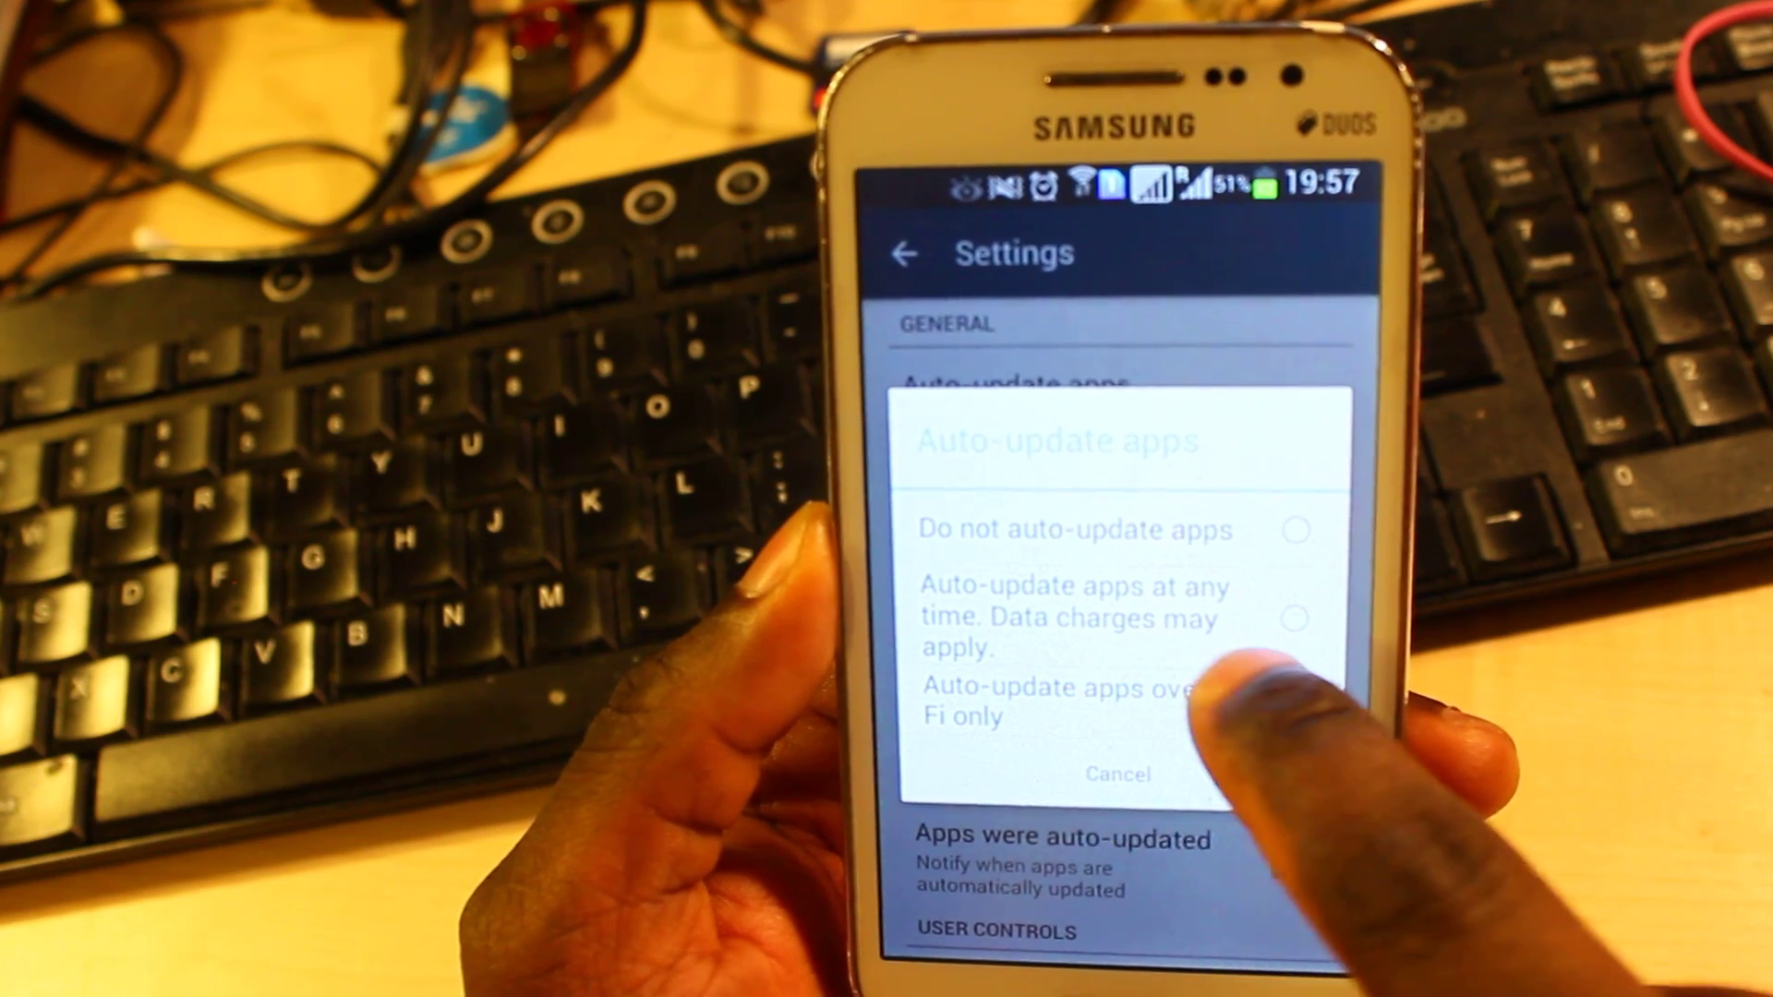
pyautogui.click(1296, 714)
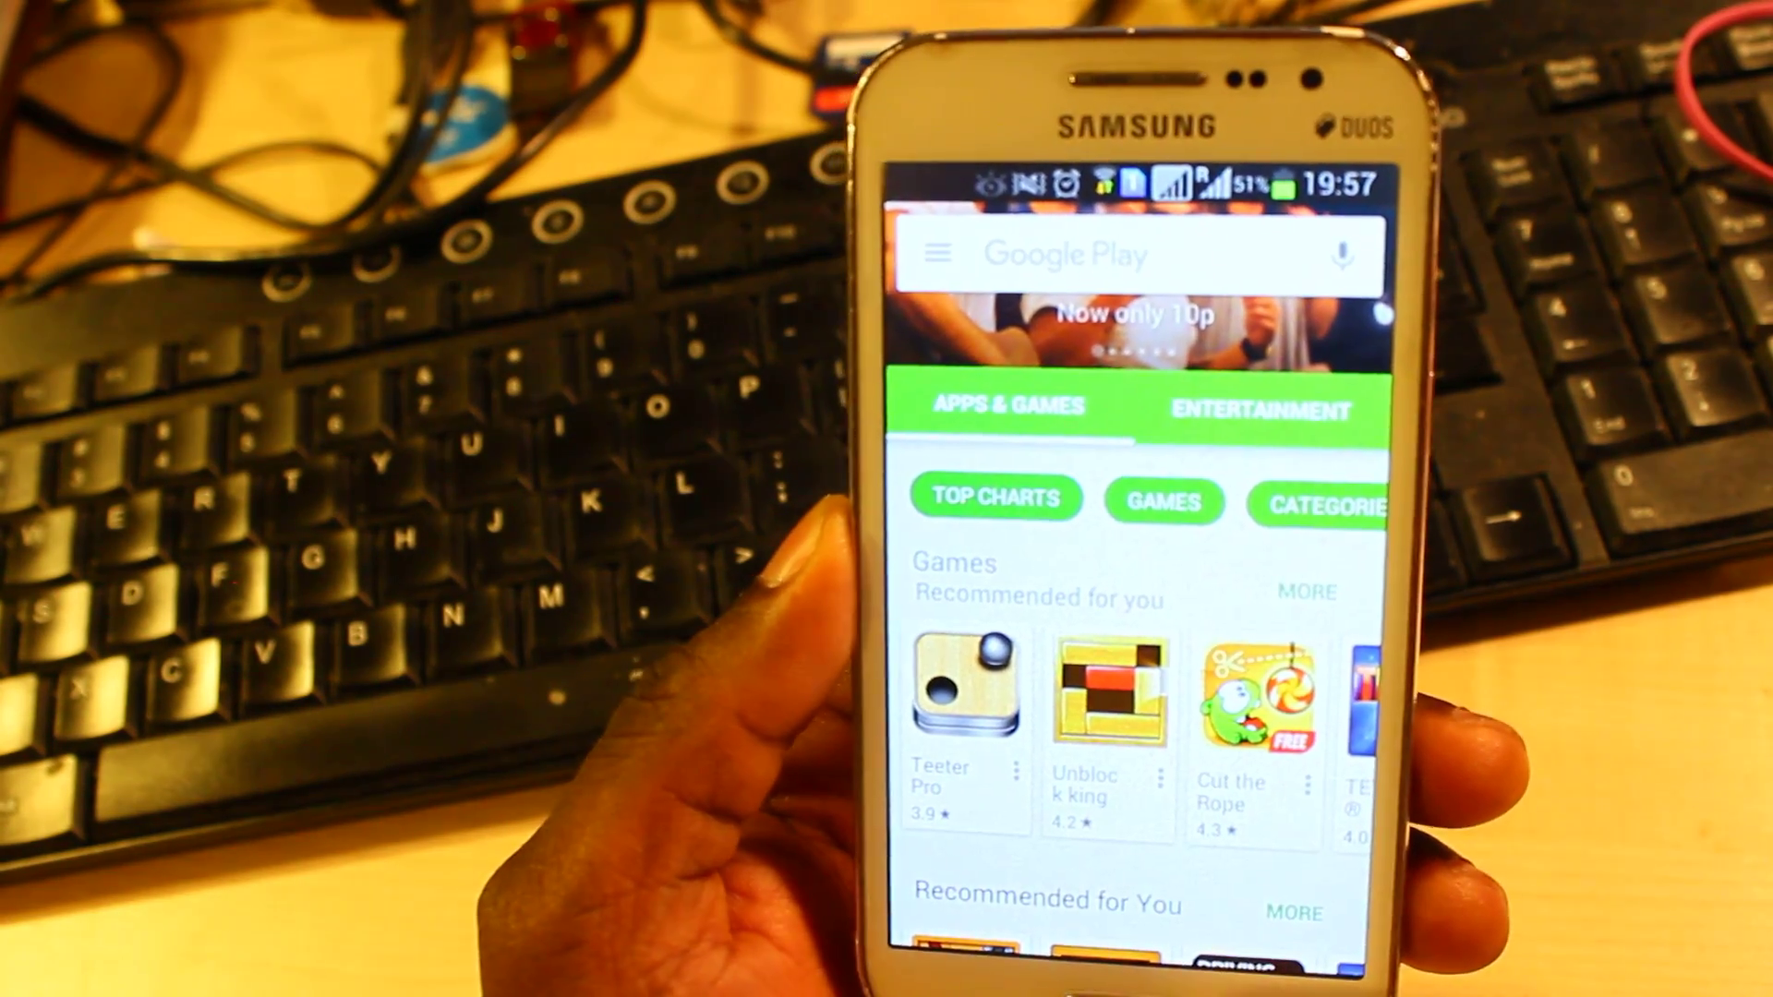
# - Return to Settings and open Application manager's list of downloaded apps
pyautogui.press('home')
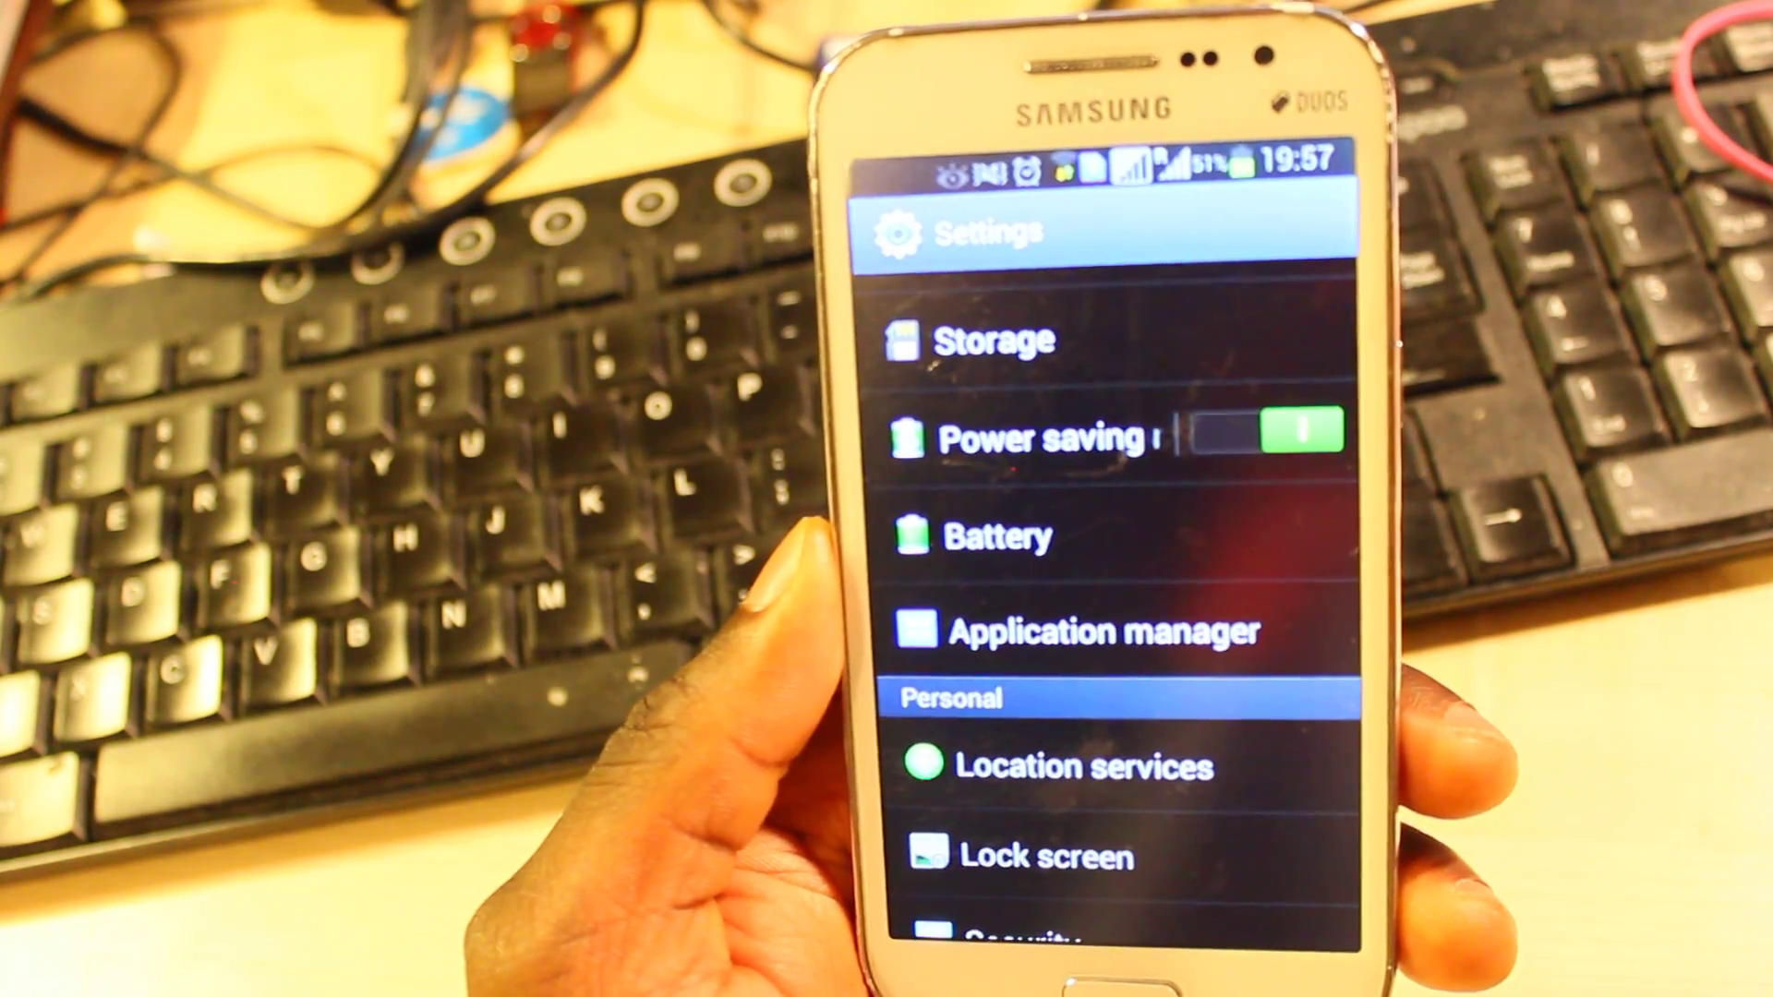
pyautogui.click(1102, 630)
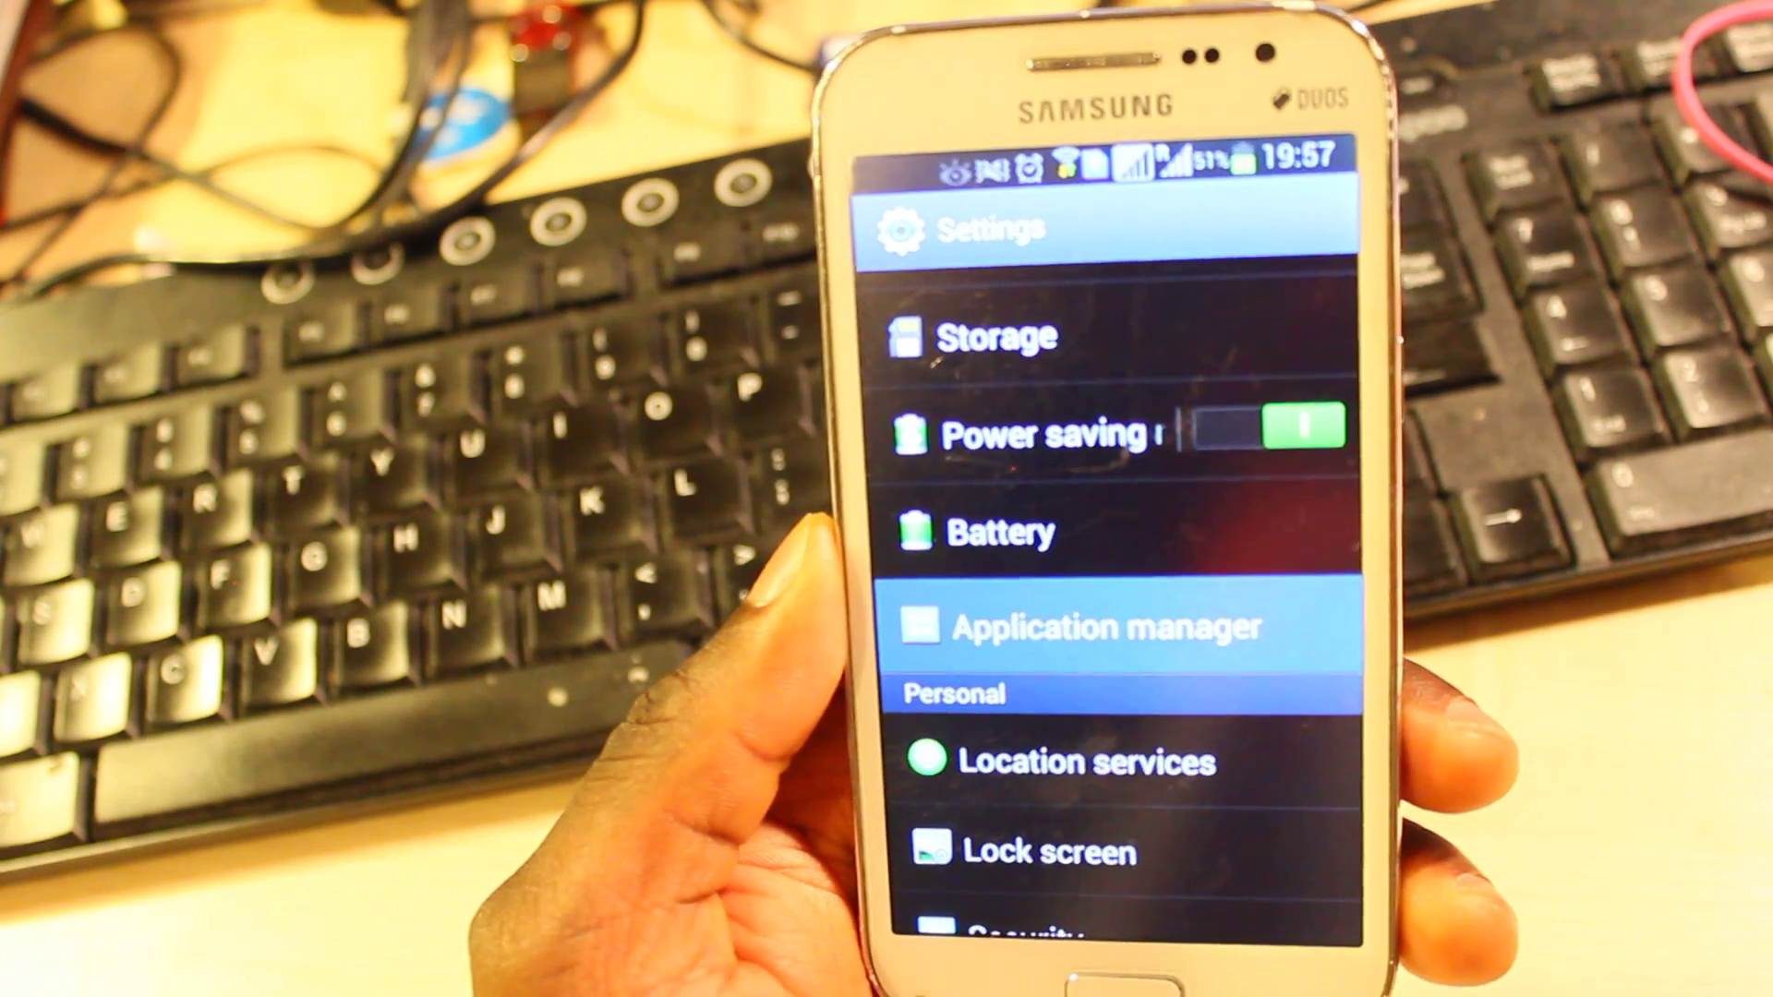
pyautogui.click(1102, 625)
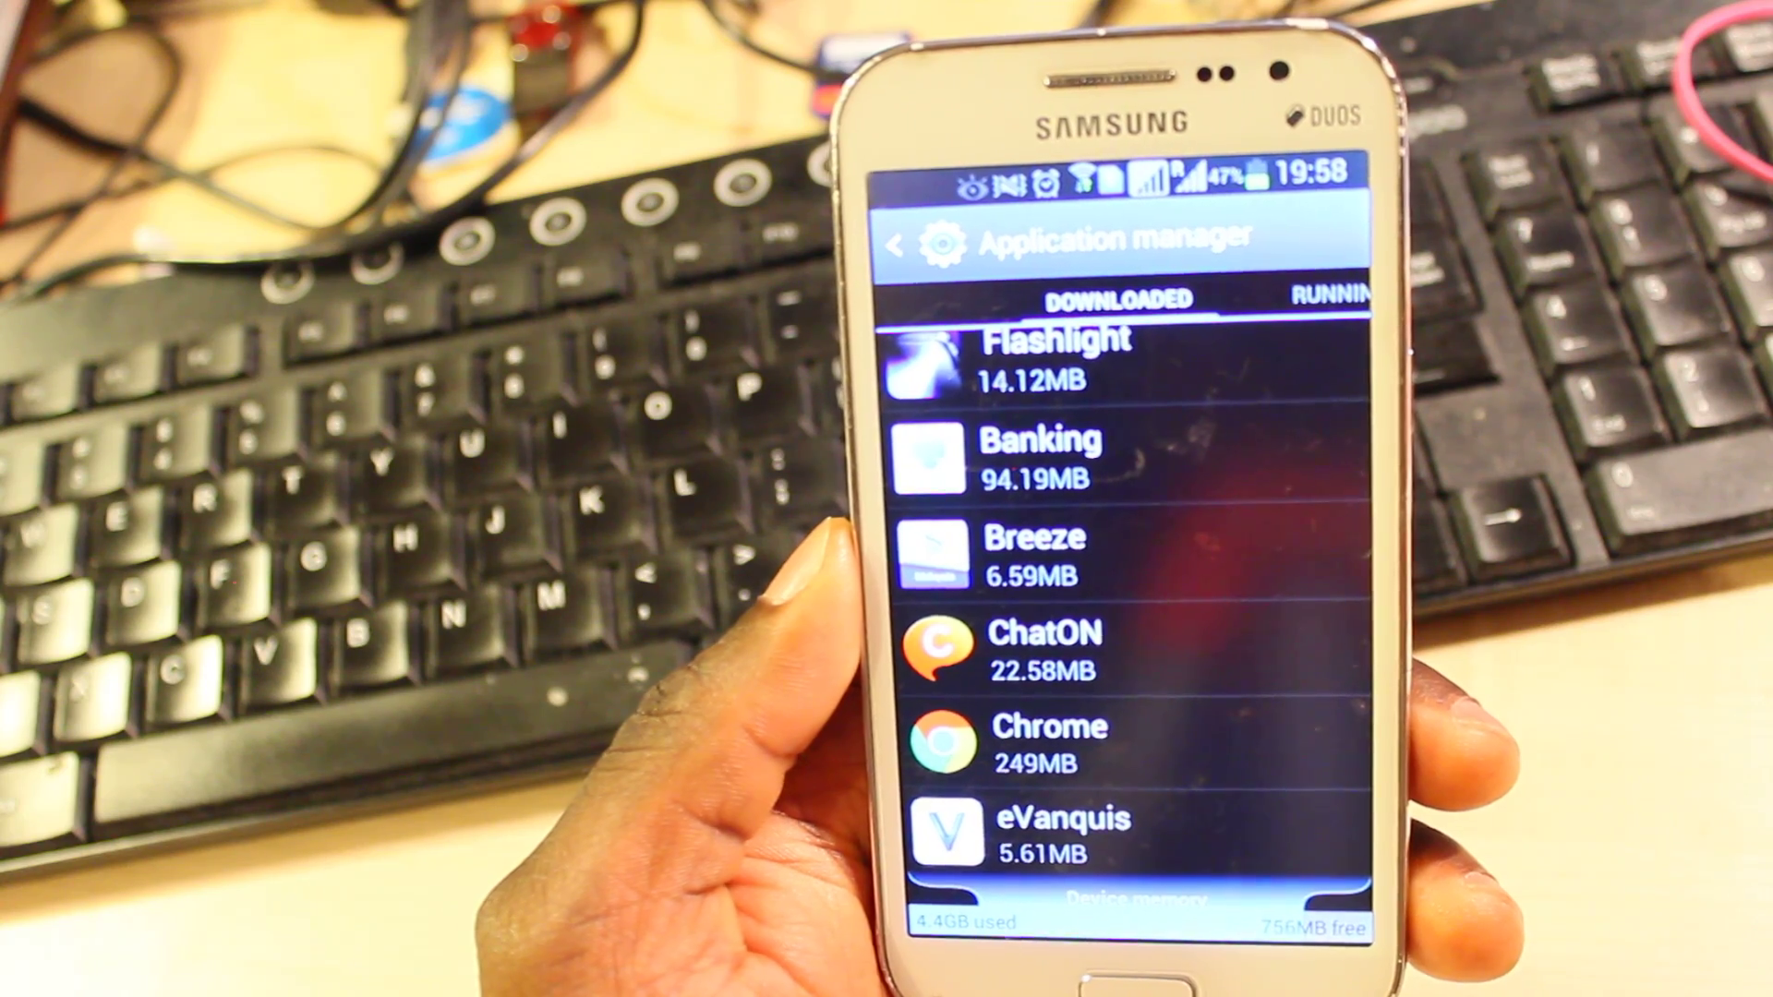
# - Clear ChatON's app data, confirming OK, and return to the Downloaded list
pyautogui.click(1040, 650)
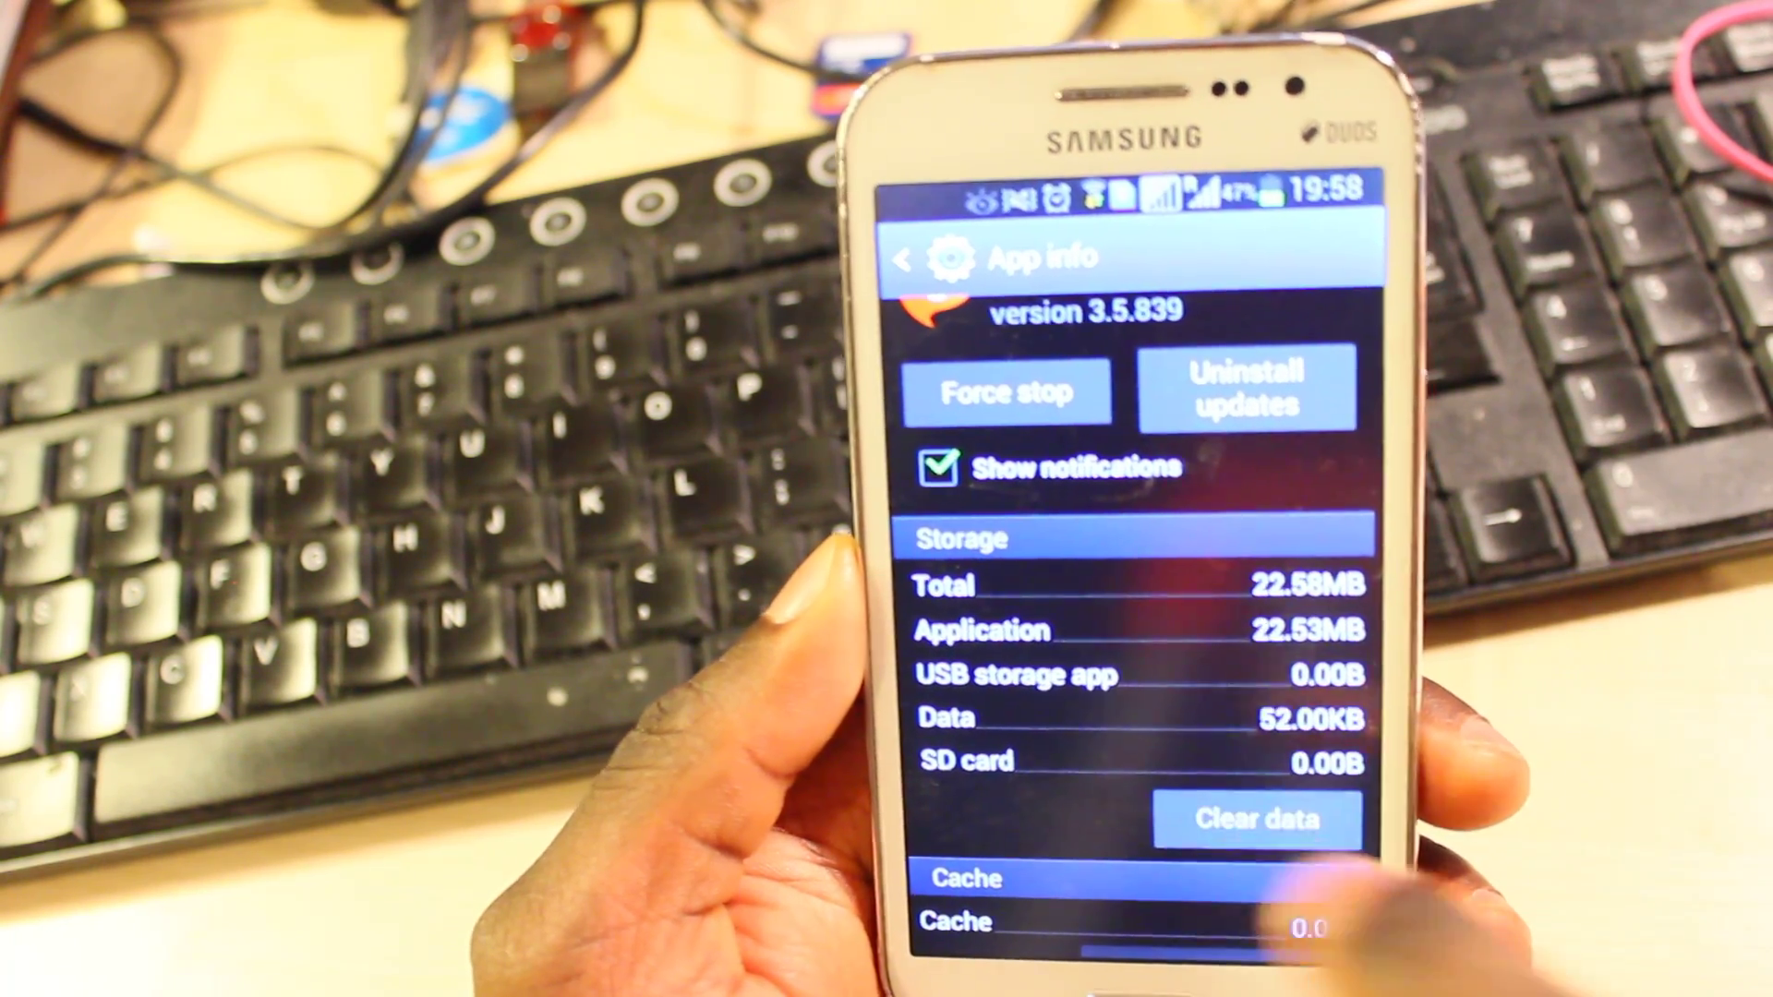
pyautogui.click(1258, 819)
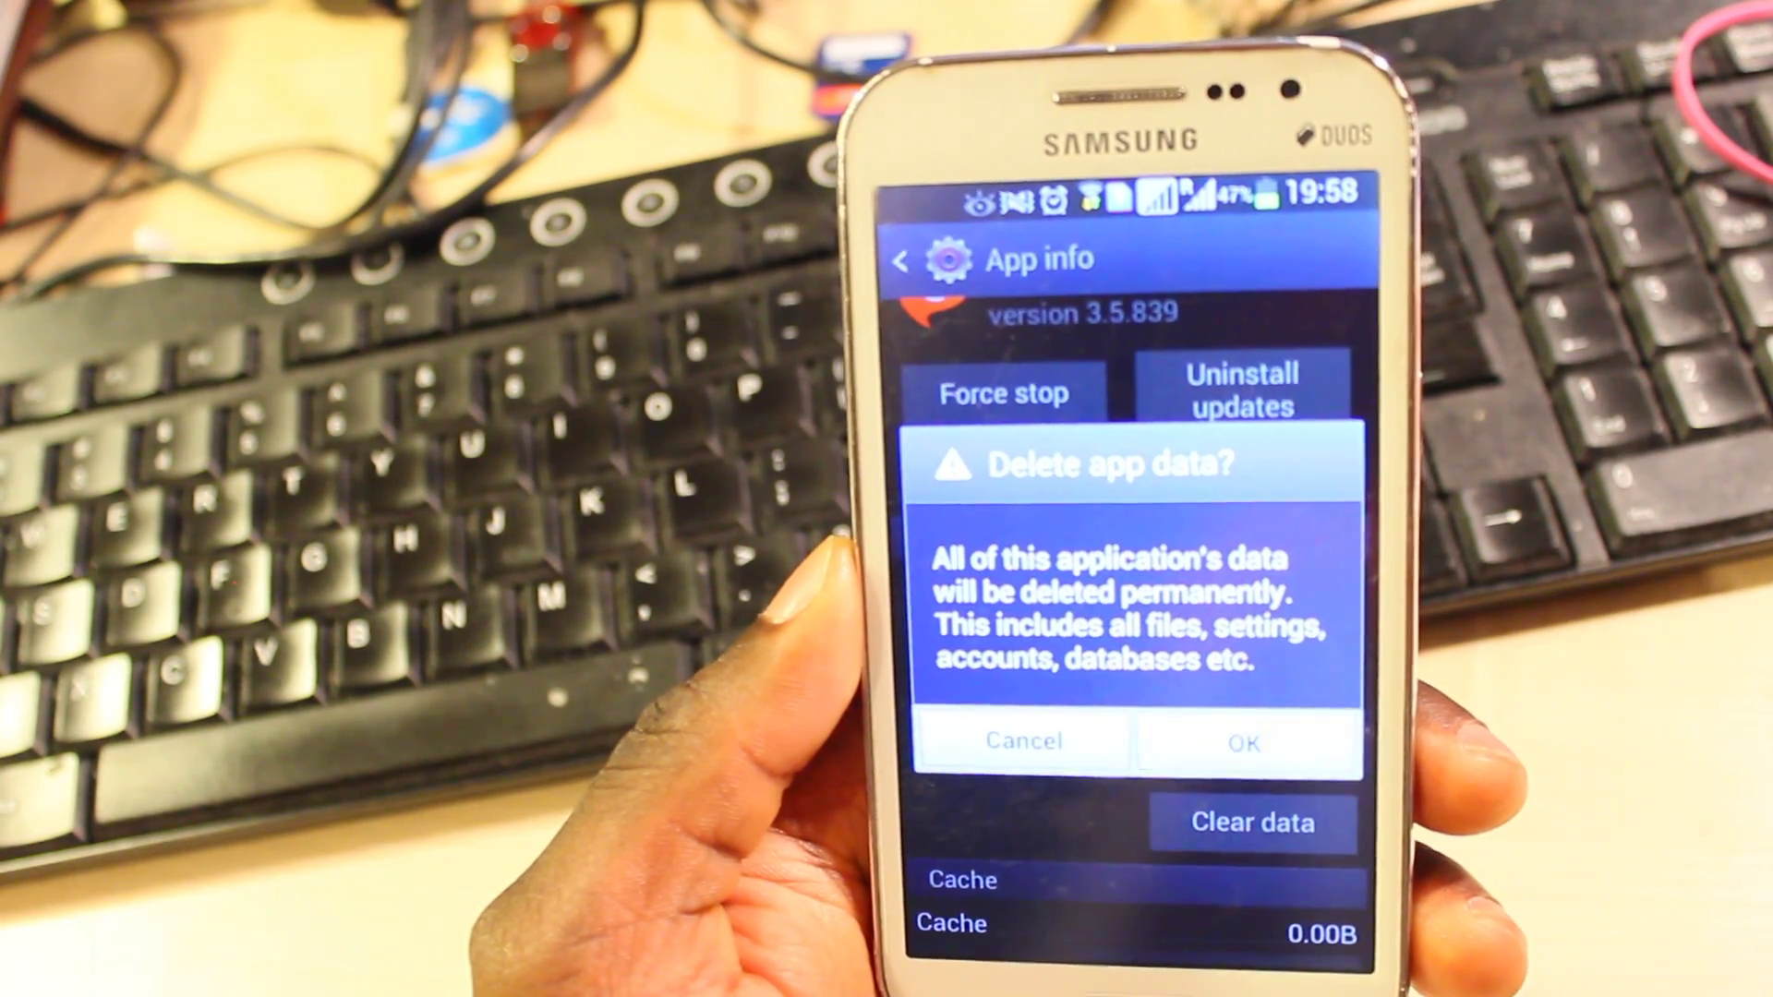
pyautogui.click(1243, 745)
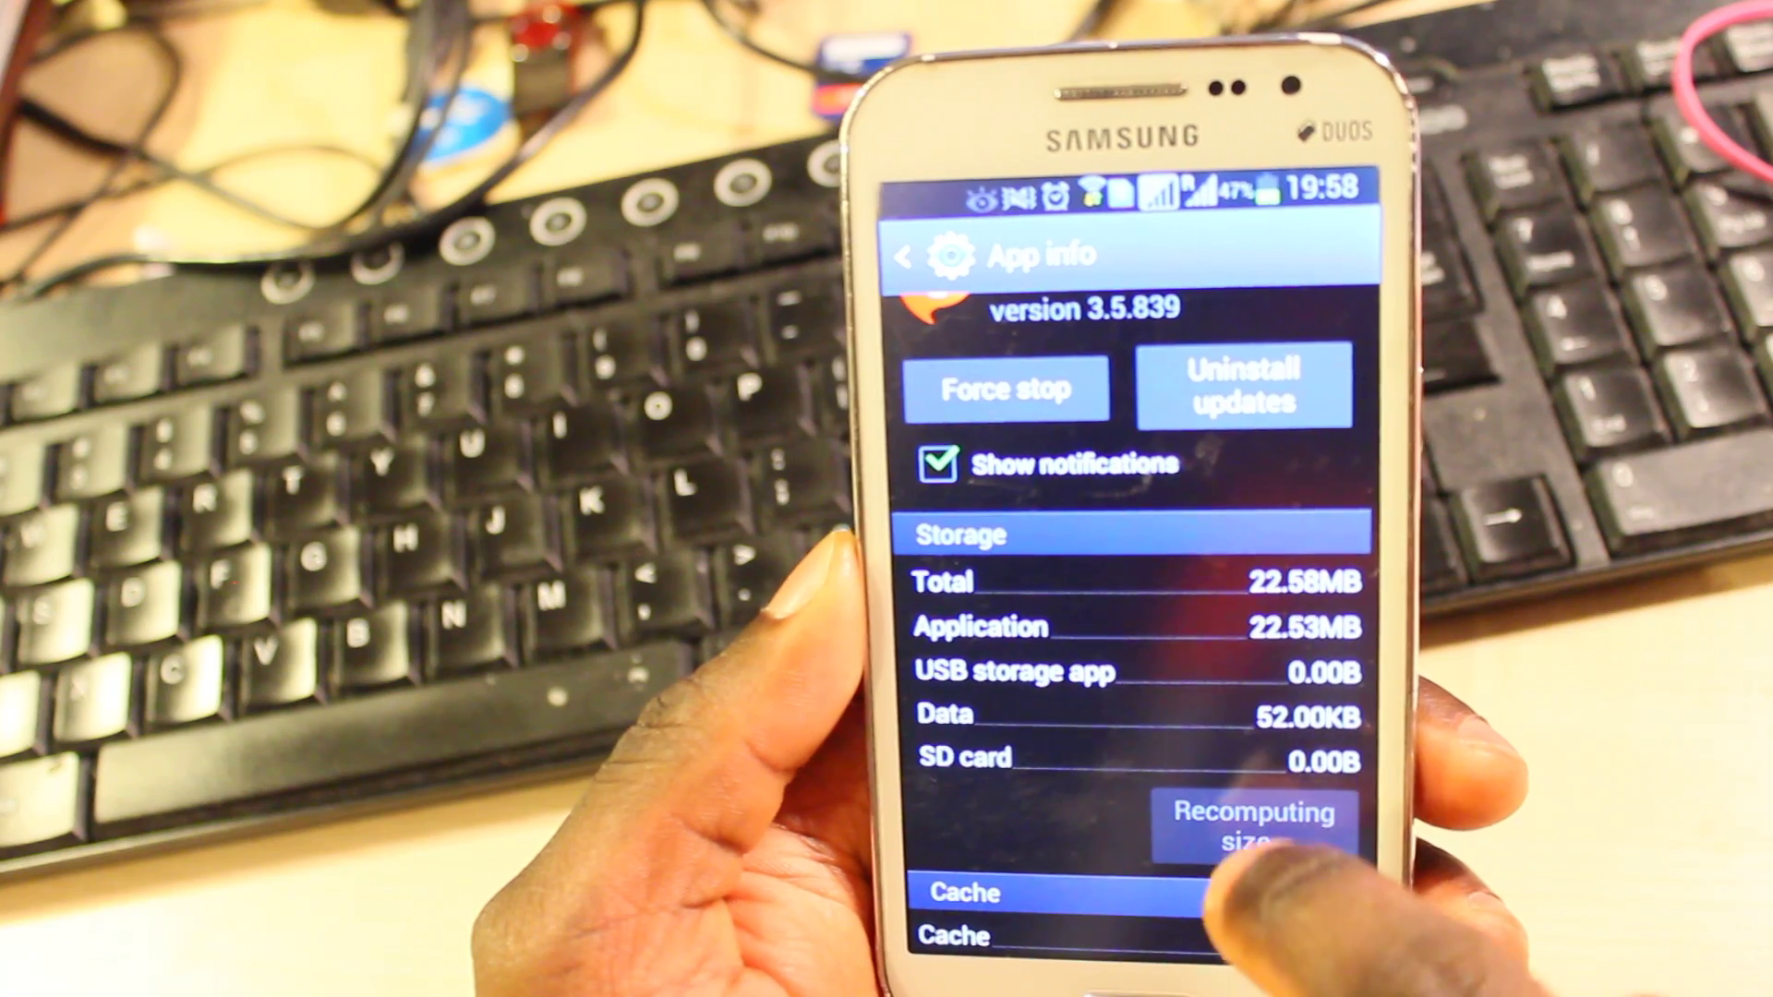
pyautogui.scroll(-3)
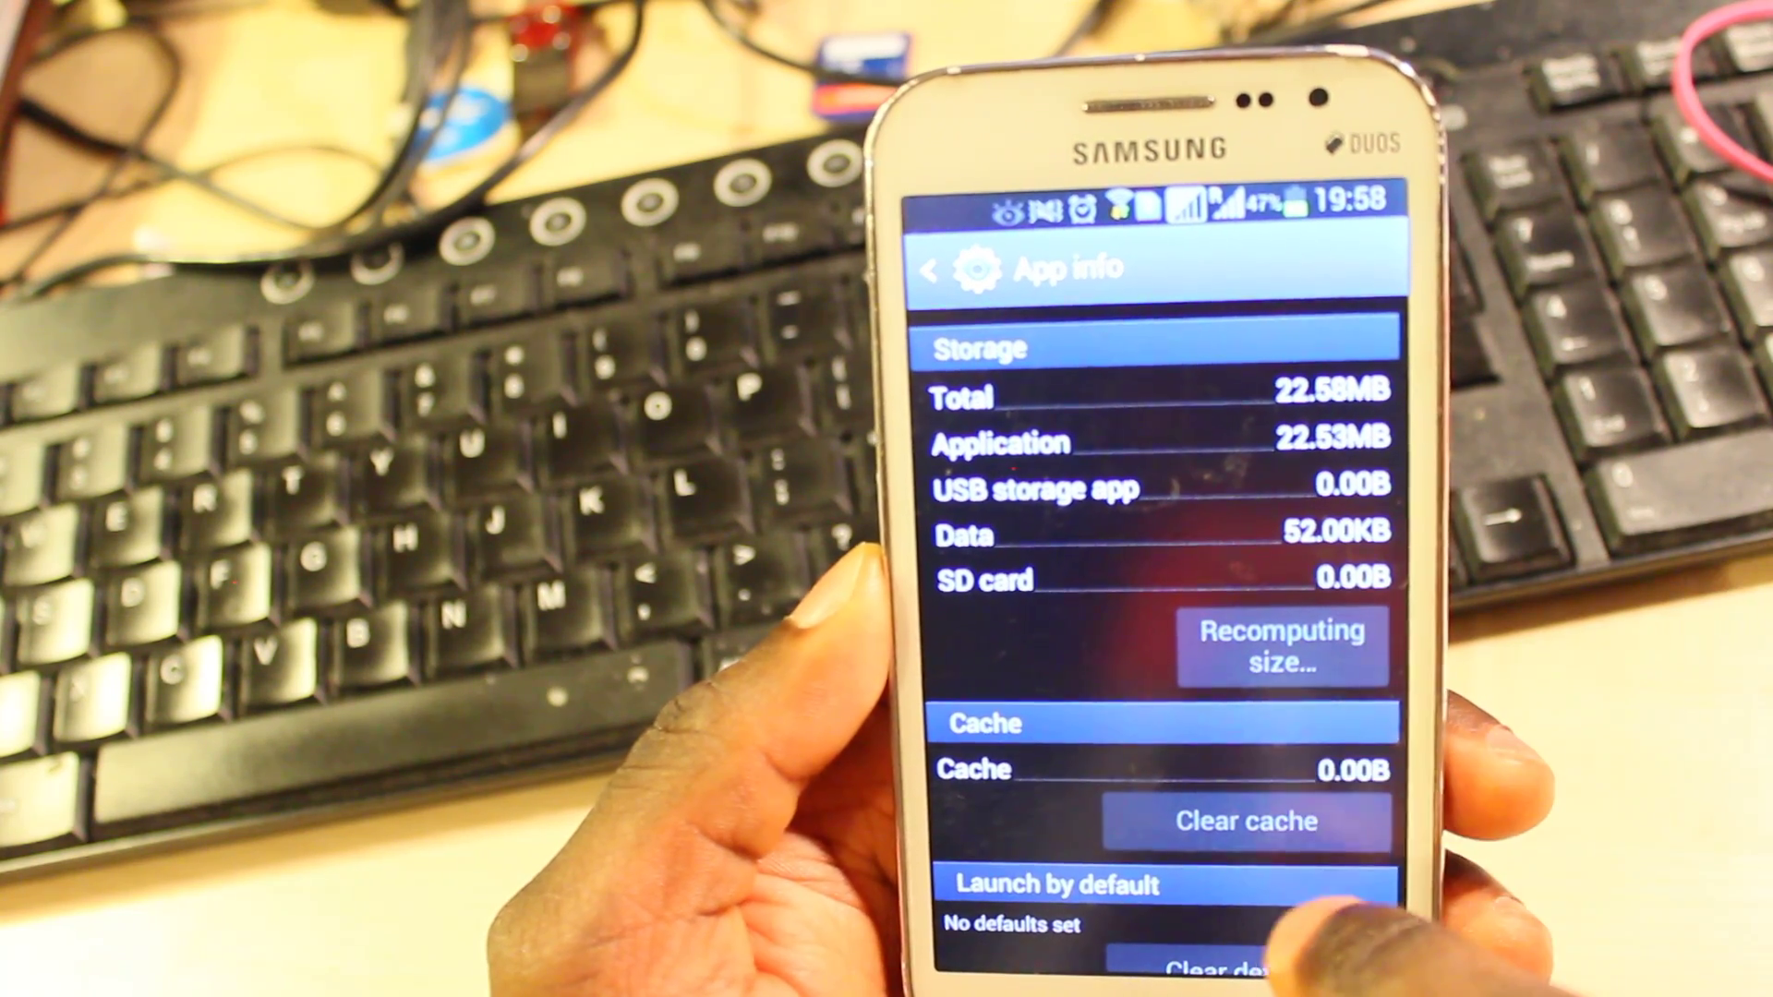
pyautogui.click(931, 271)
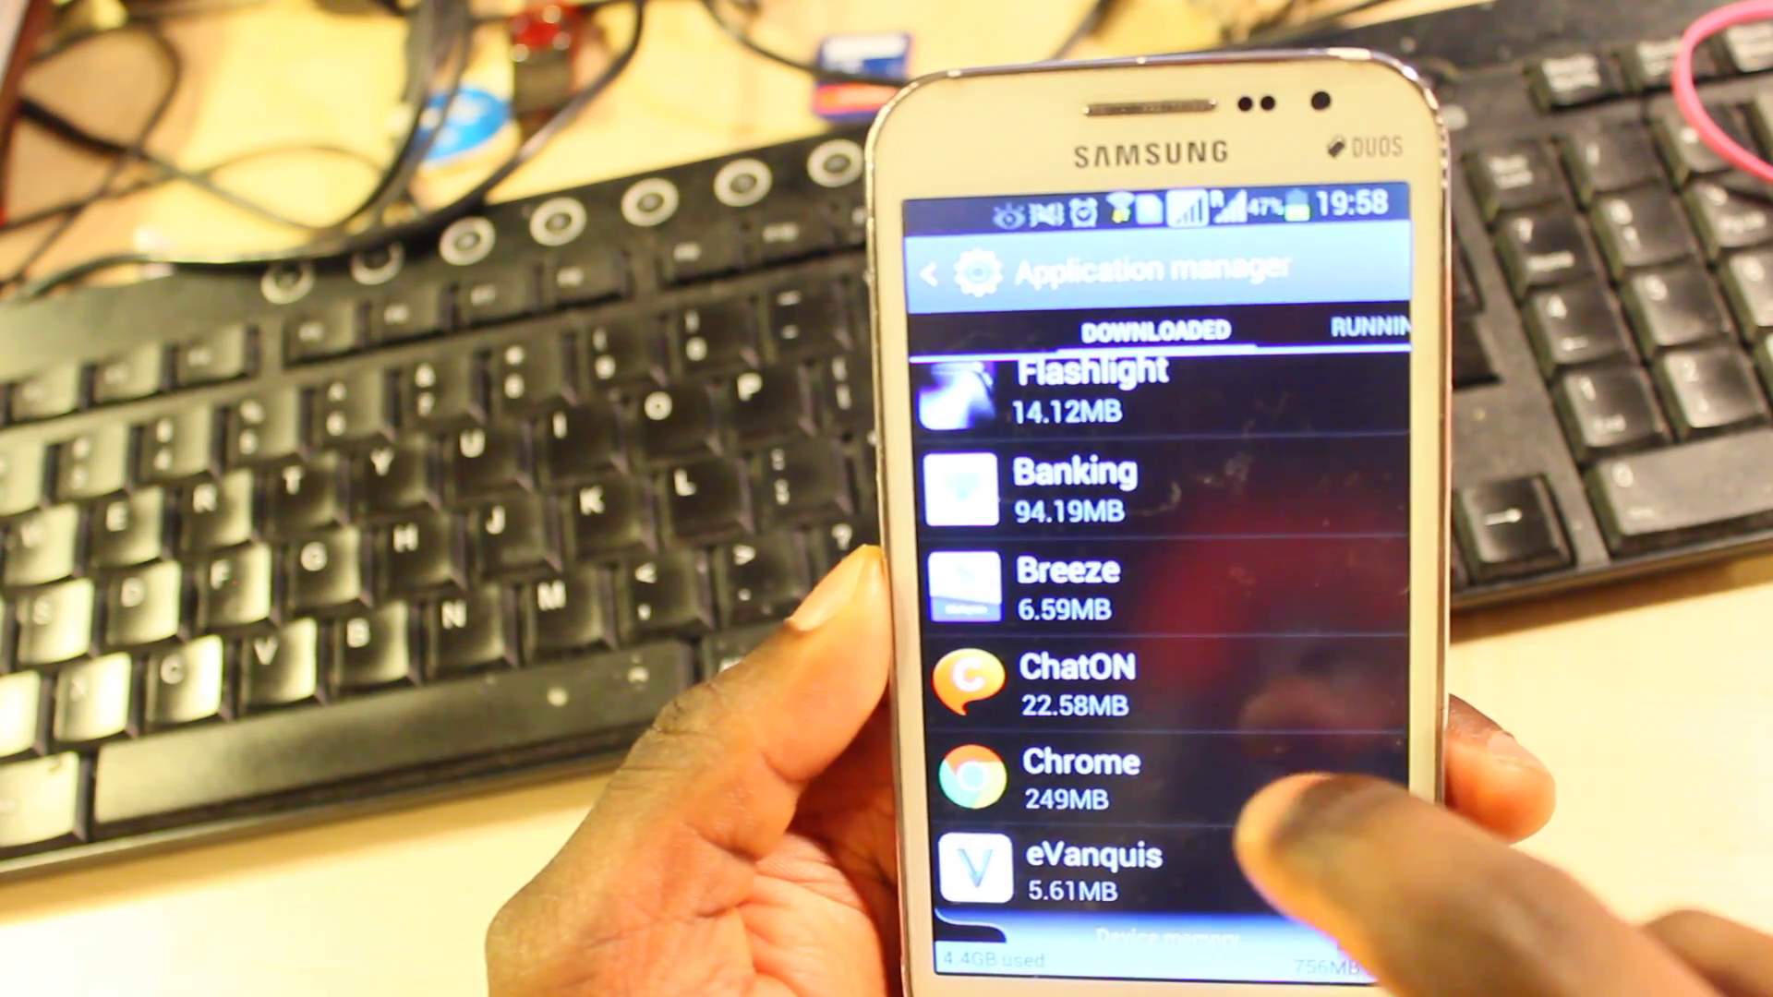
# - Clear eVanquis's app data so it shows Data 0.00B, total 5.42MB
pyautogui.scroll(-3)
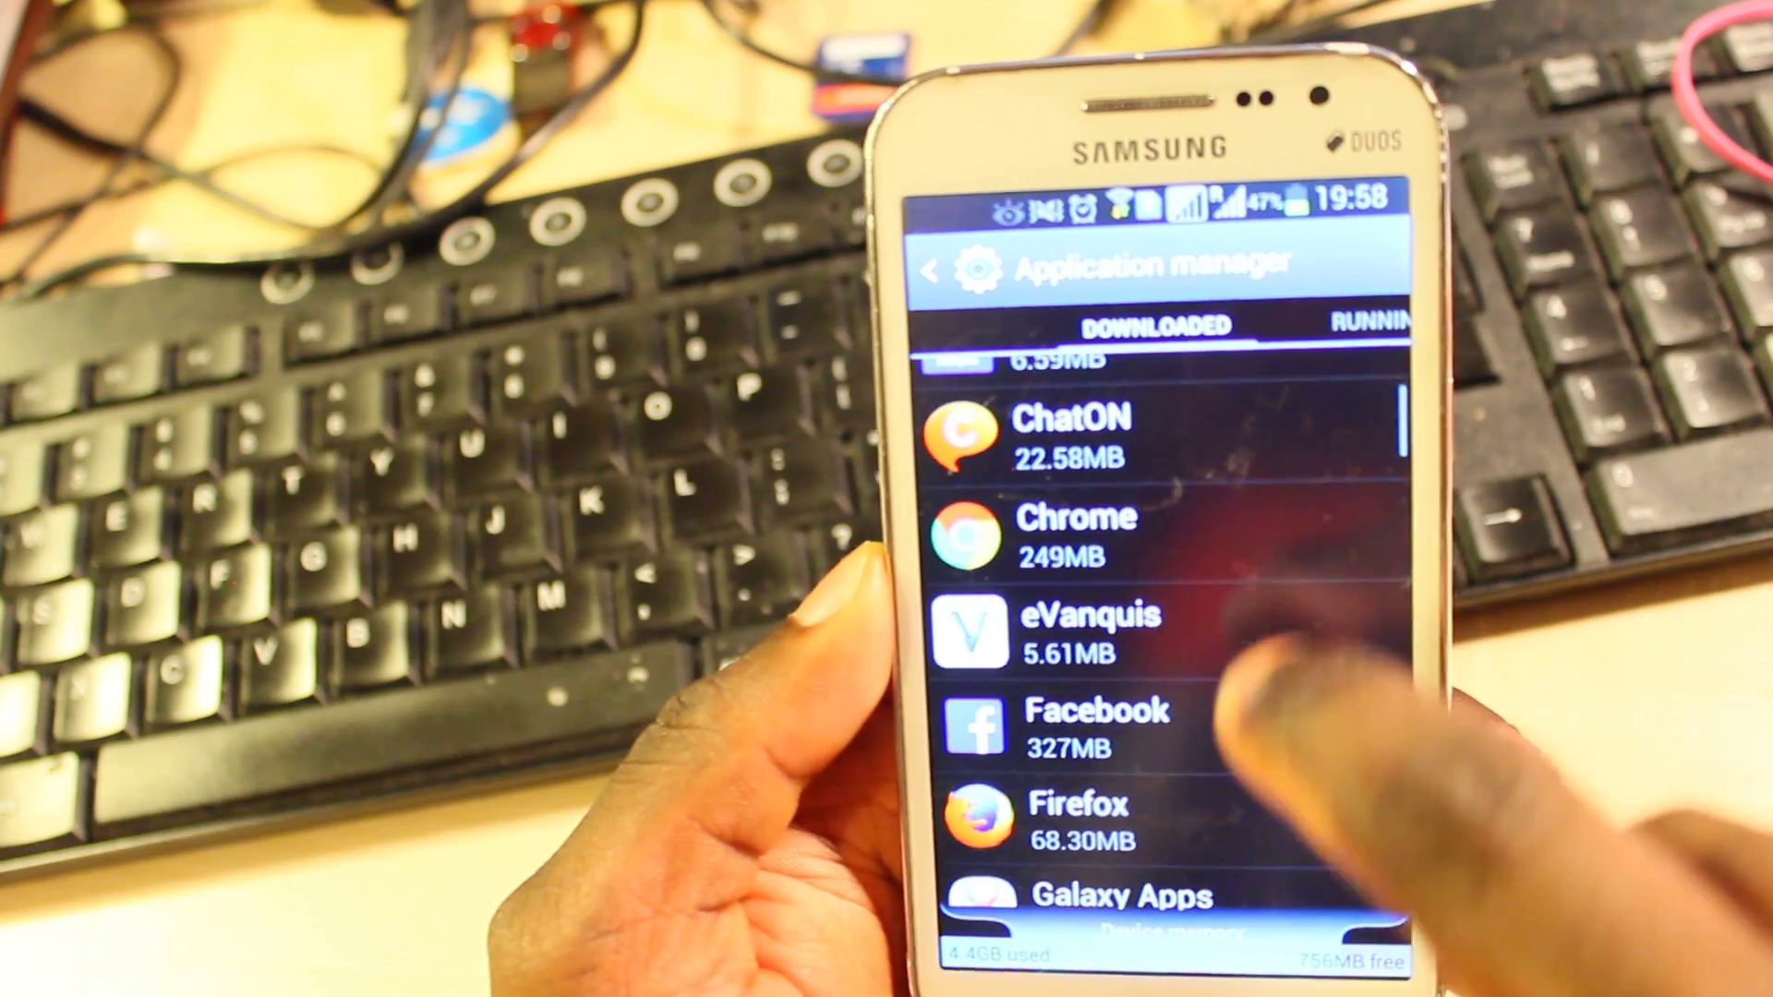
pyautogui.scroll(-3)
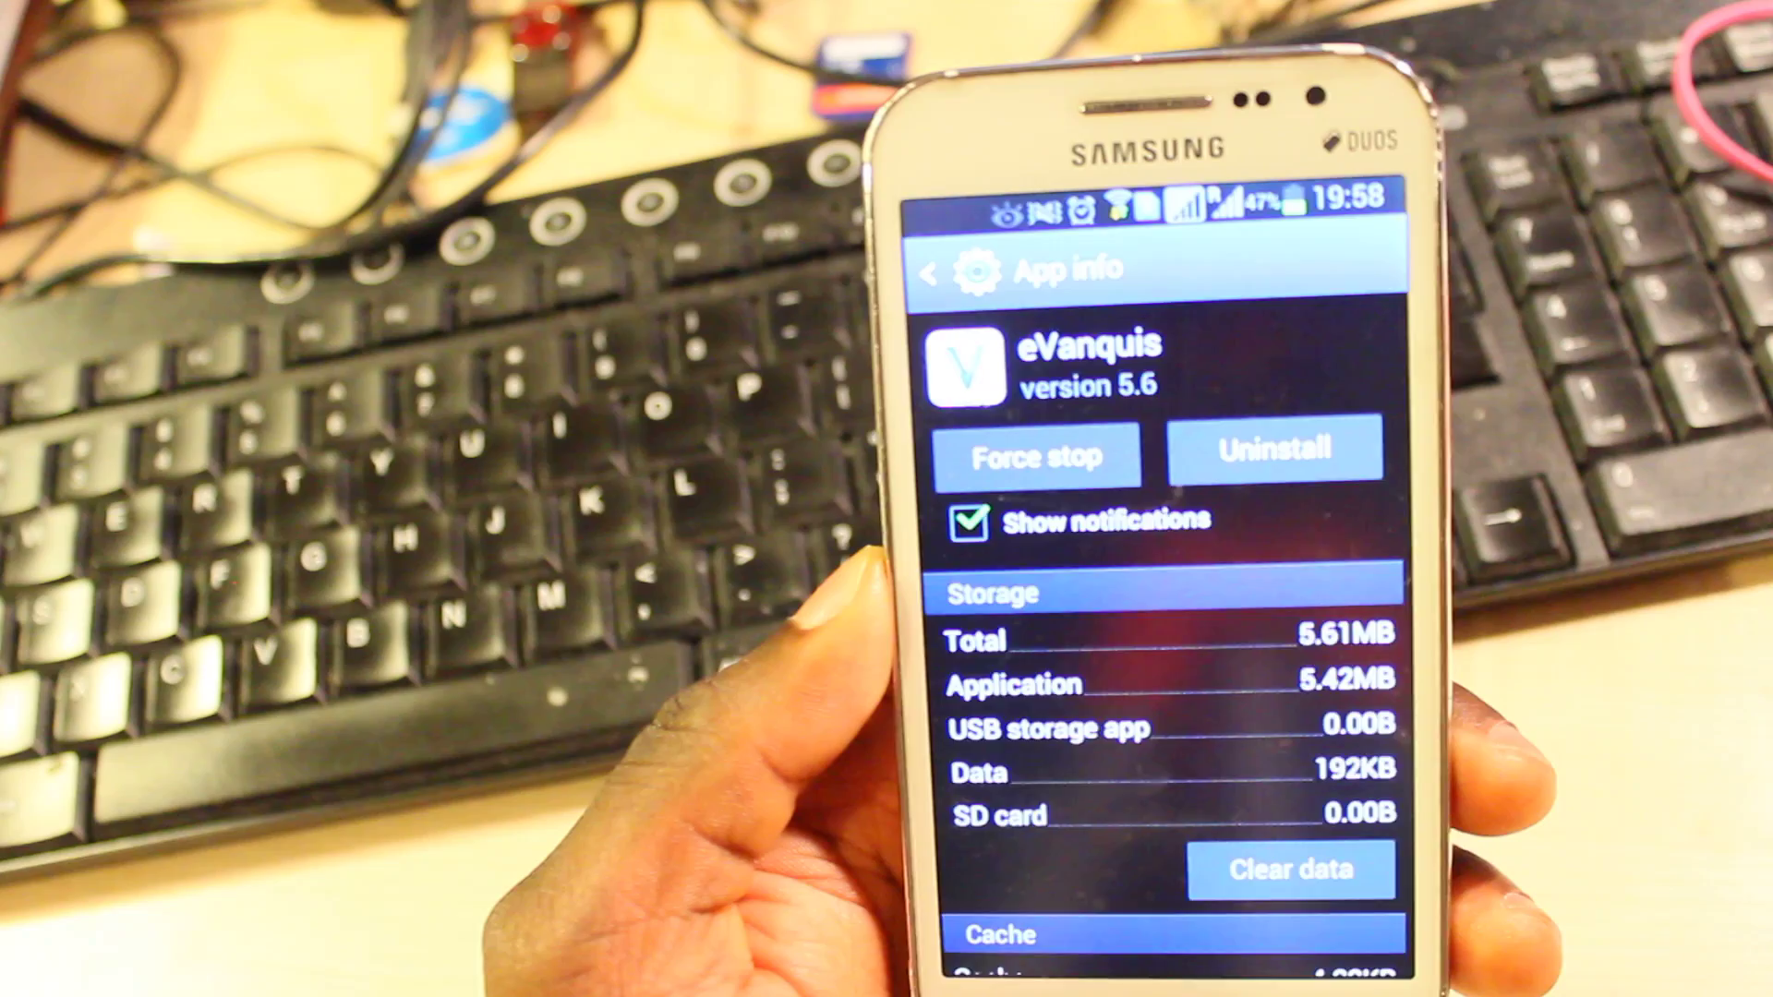
pyautogui.click(1293, 870)
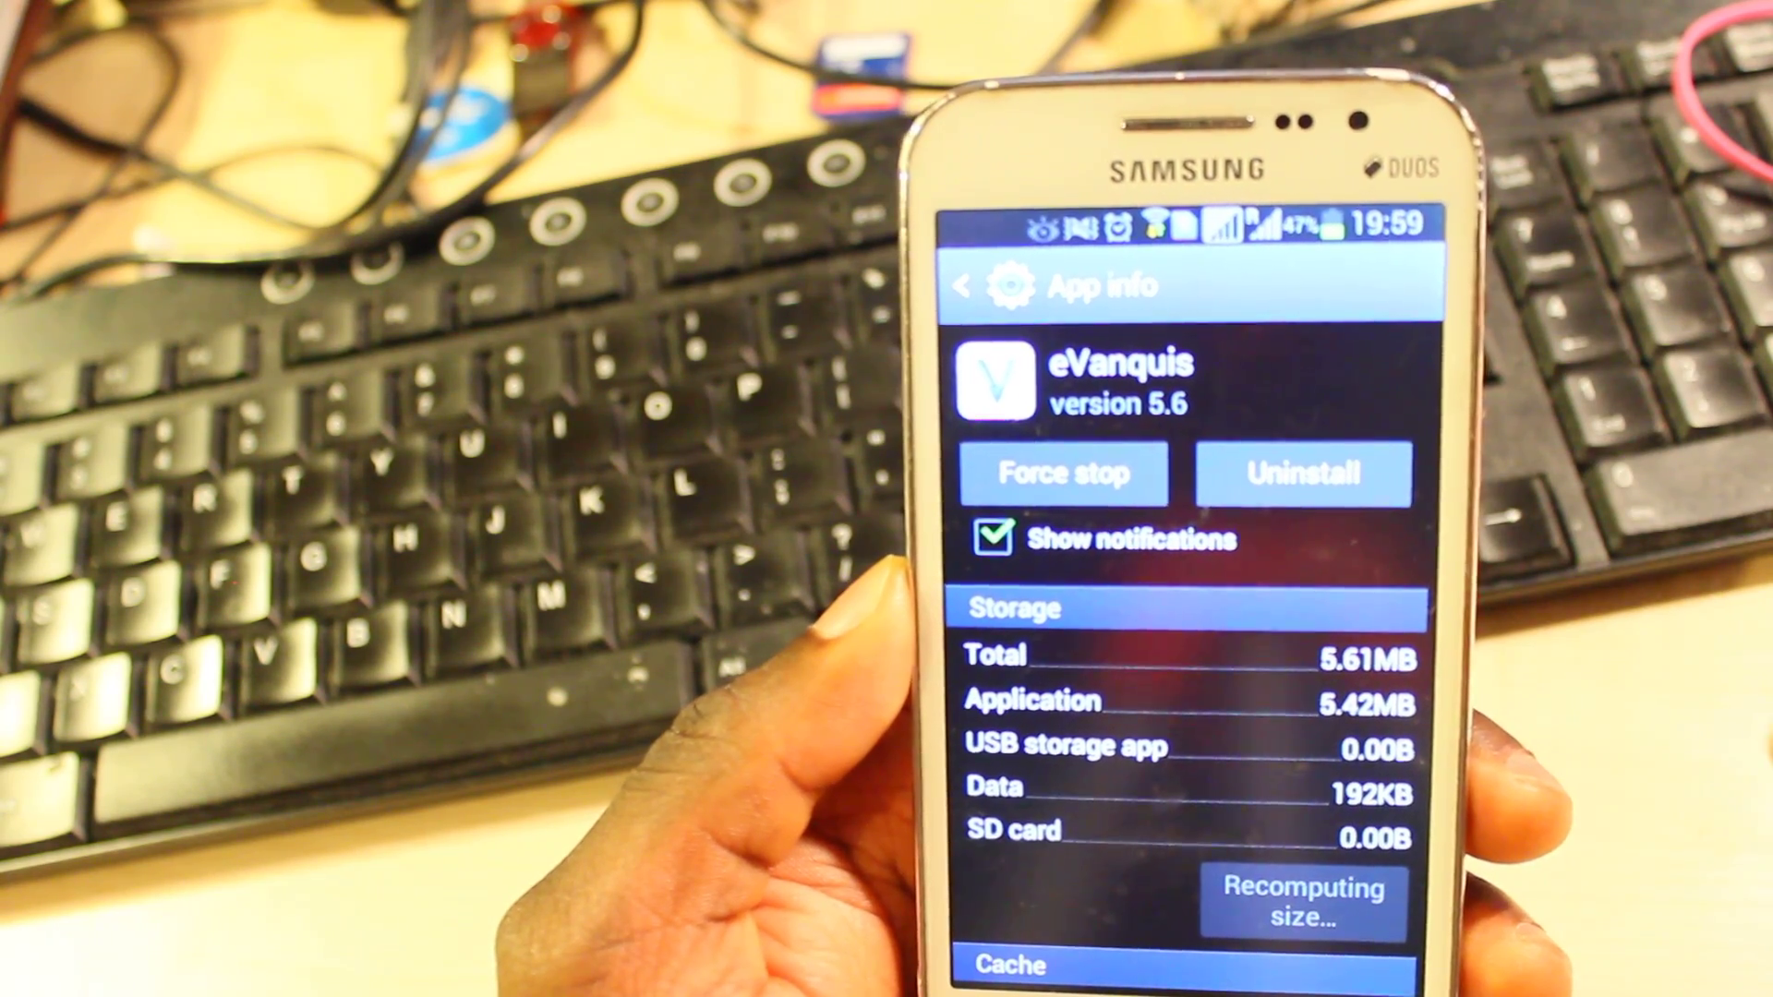
pyautogui.scroll(-3)
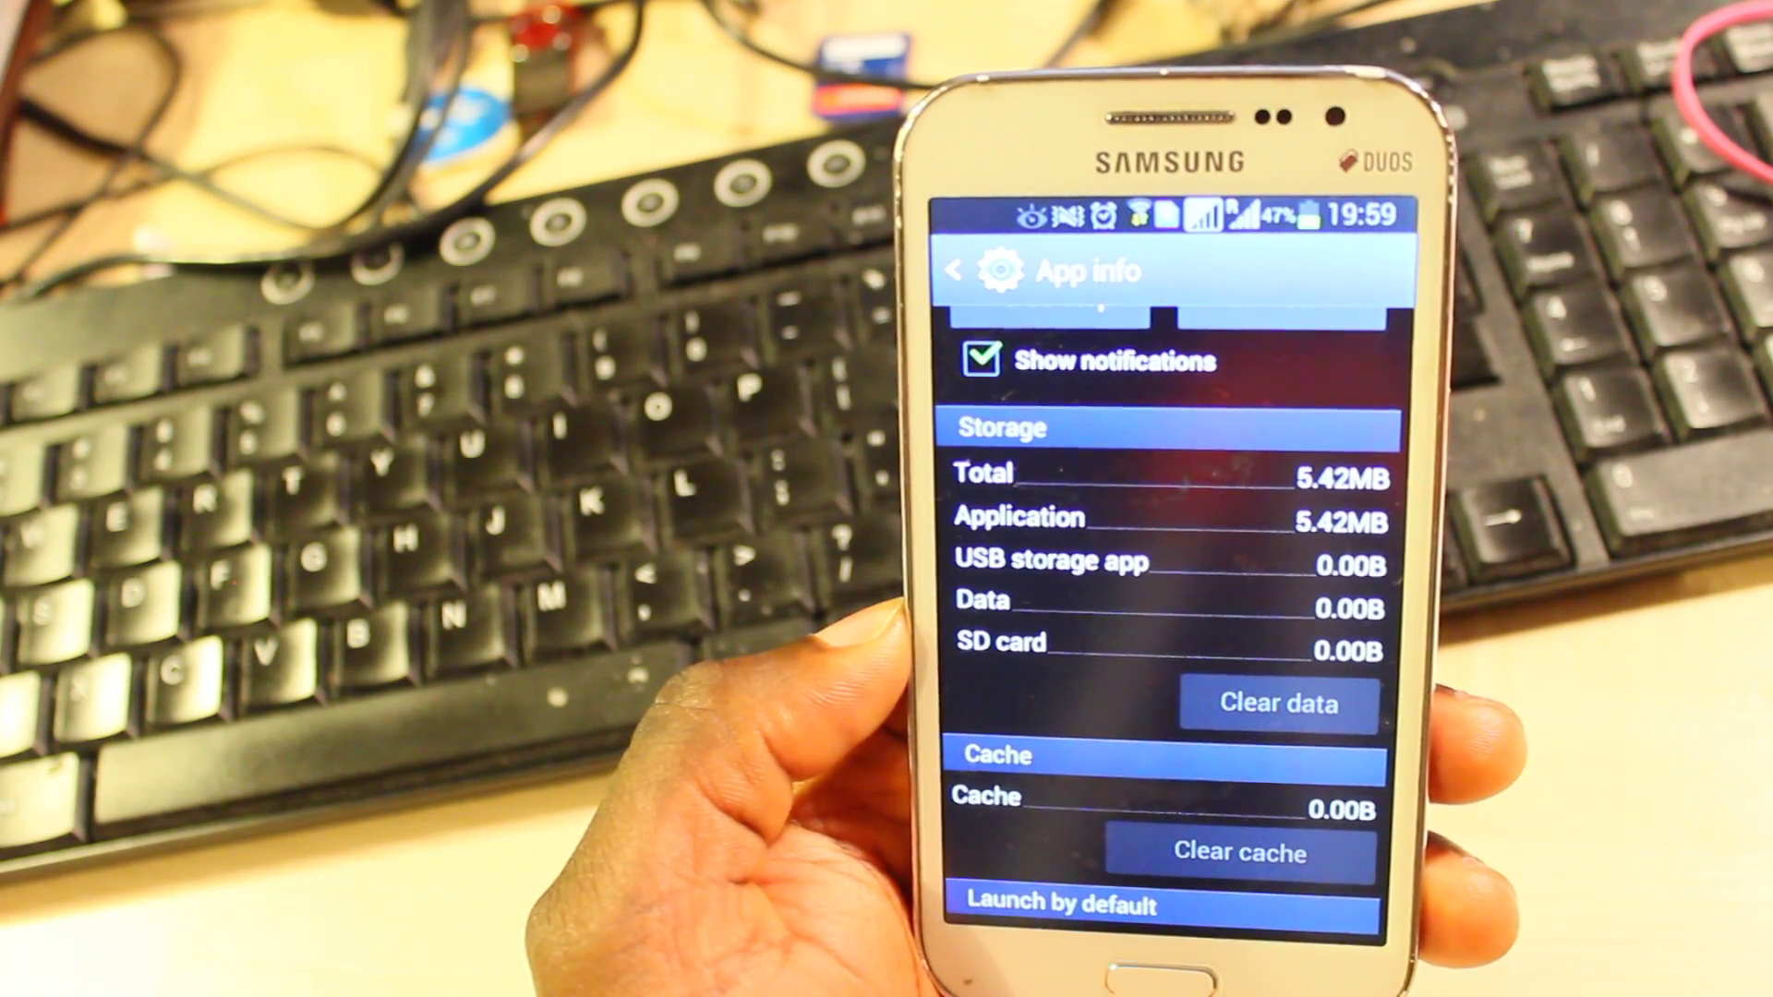
pyautogui.click(952, 271)
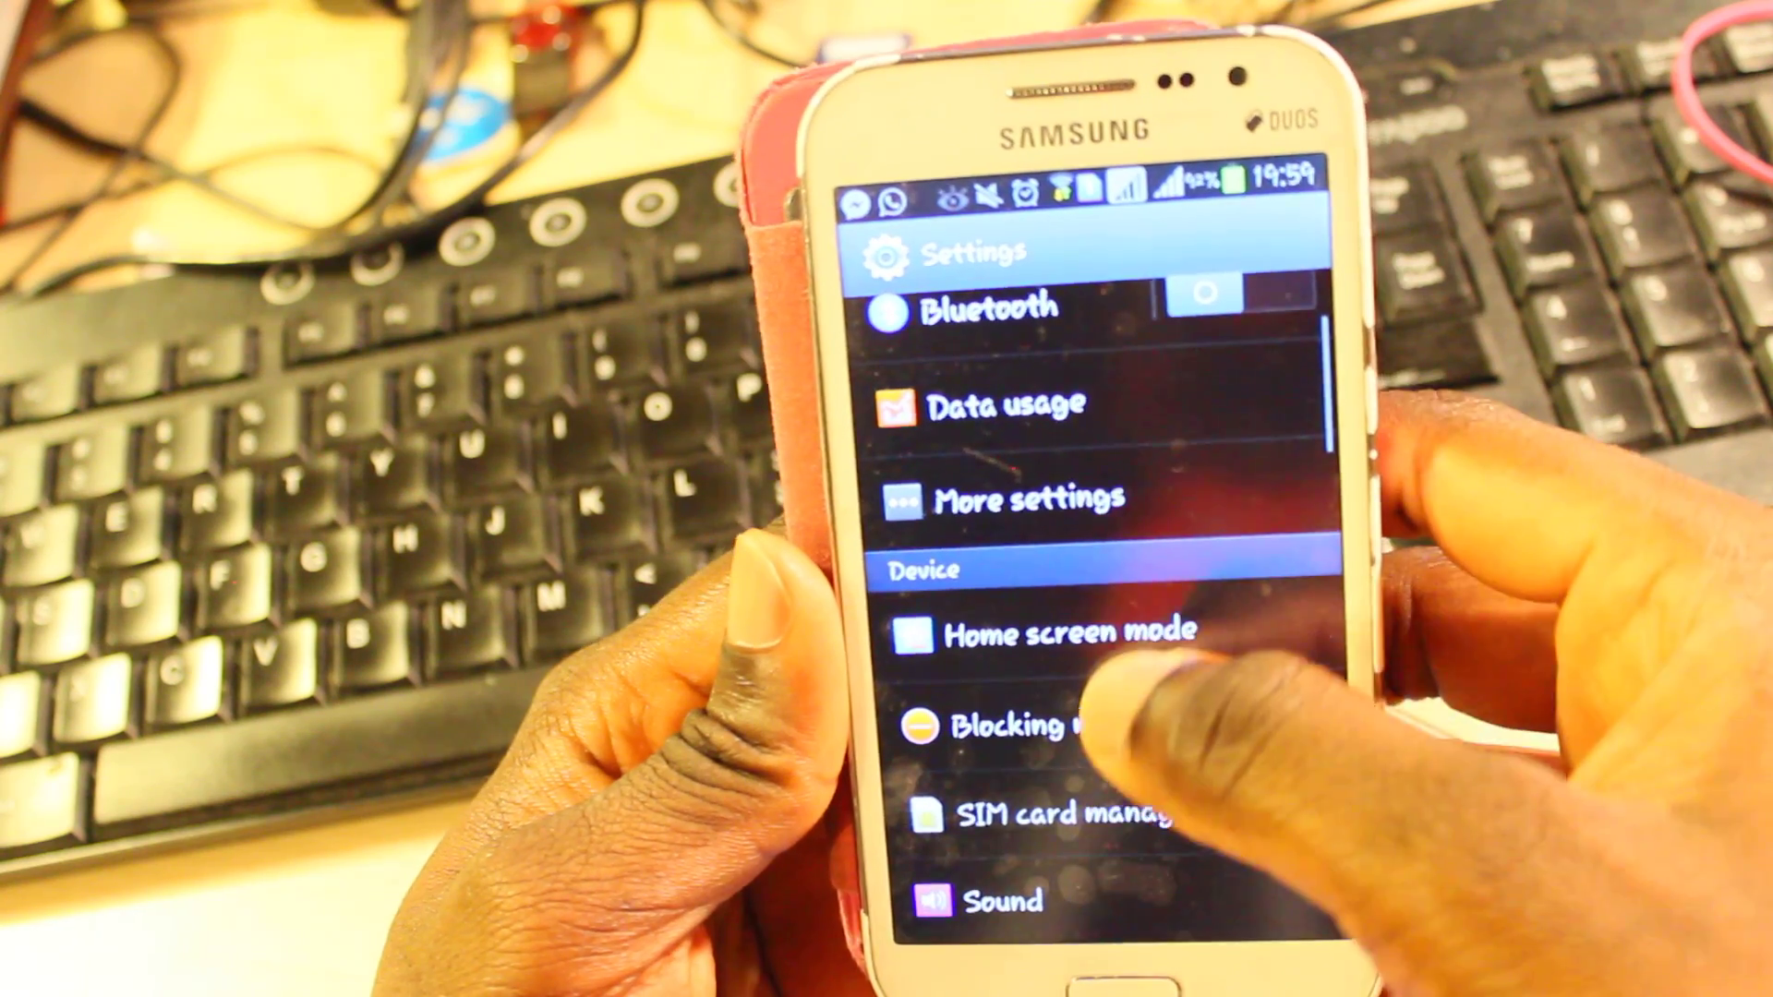
# - Open Application manager and scroll past BT Mobile, BT Wi-Fi, Chrome and Compass 360 Pro
pyautogui.scroll(-3)
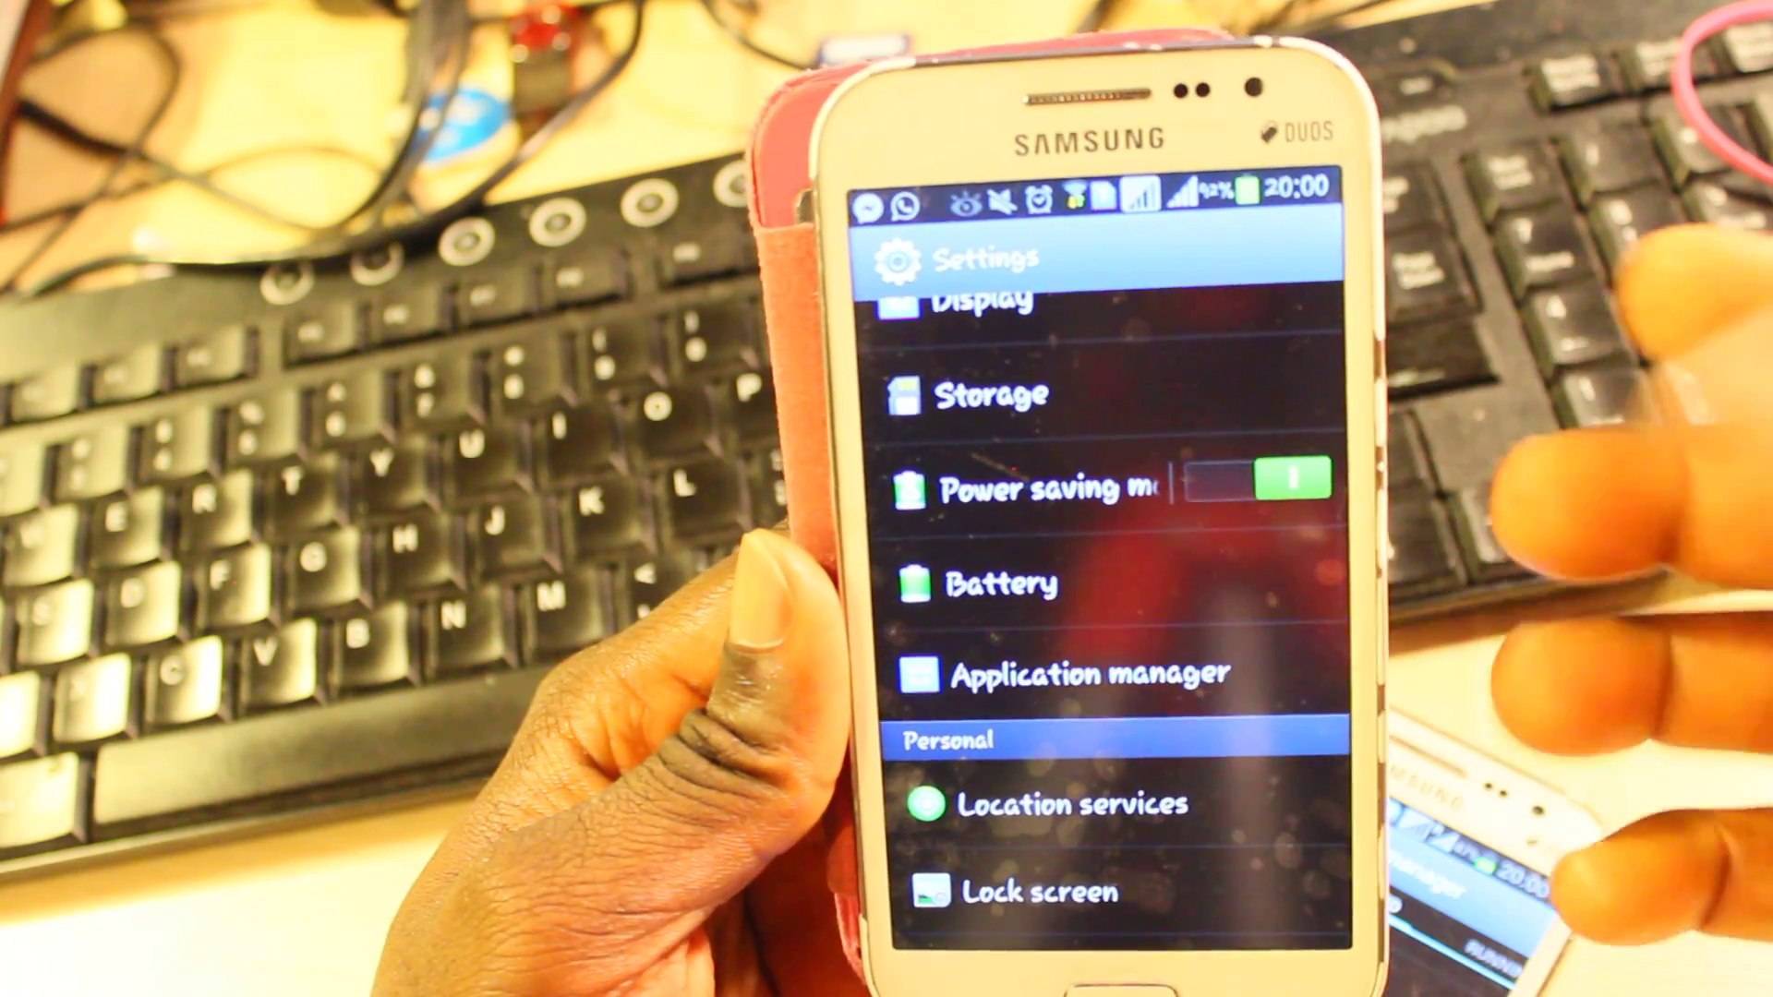
pyautogui.click(1083, 673)
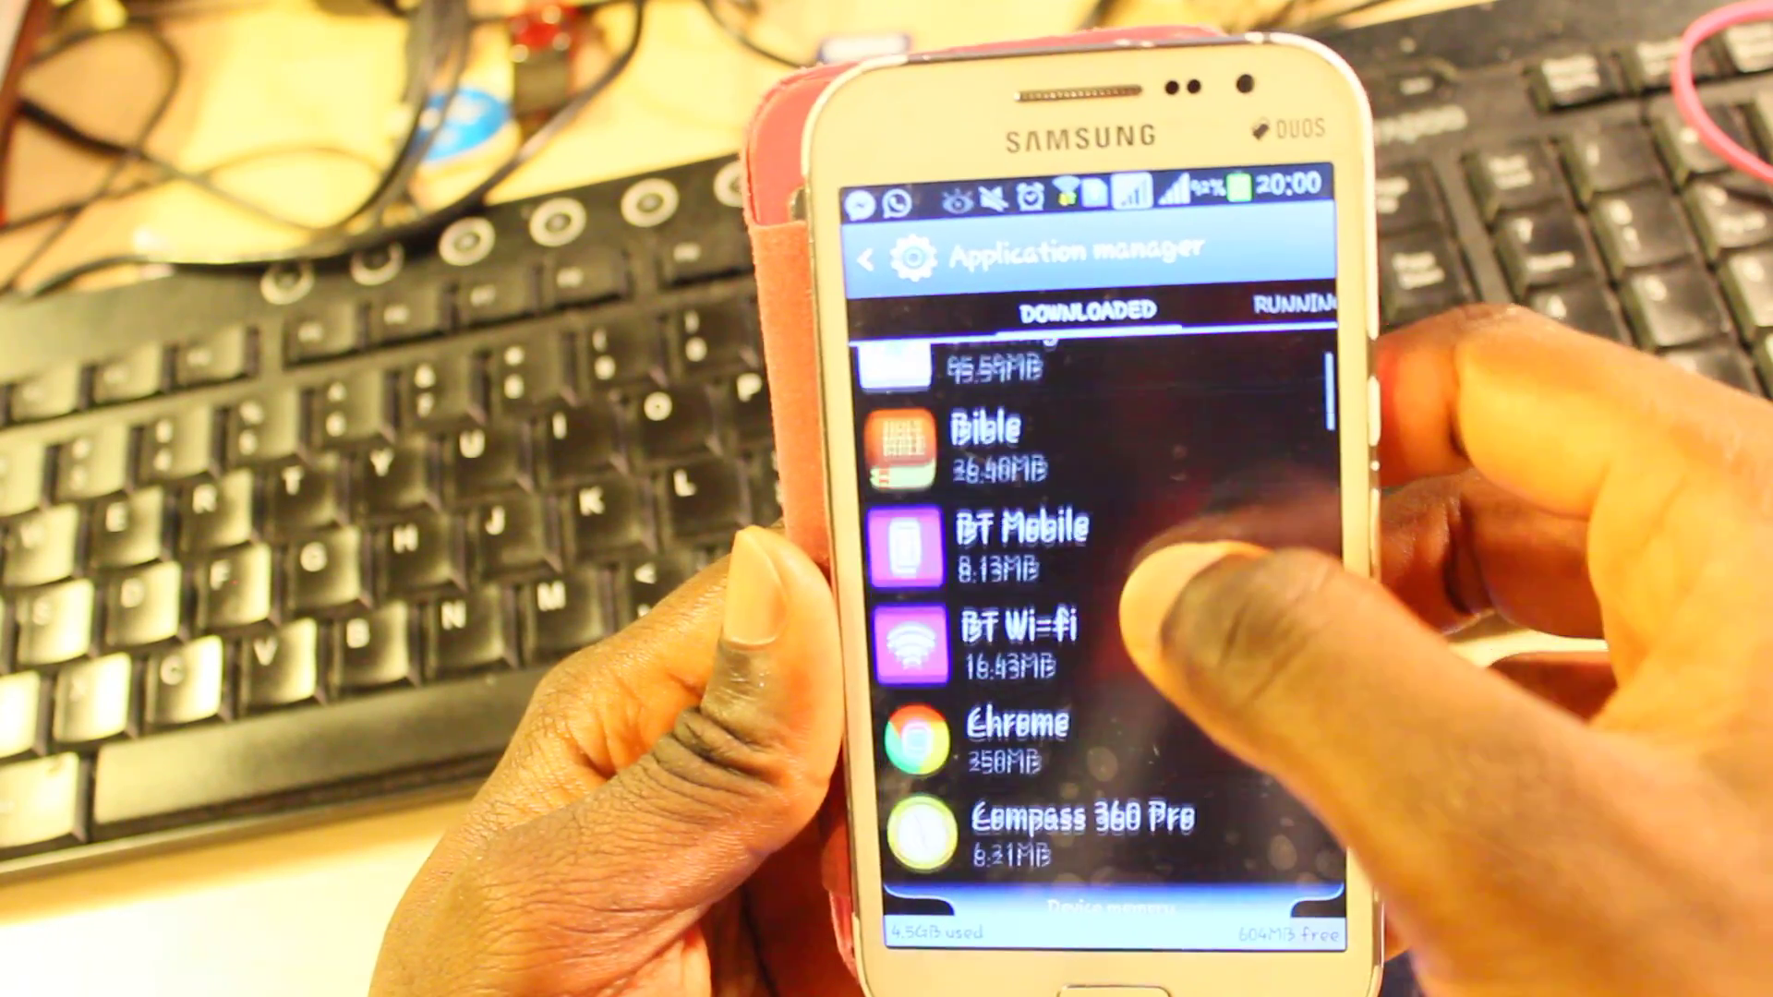
pyautogui.scroll(-3)
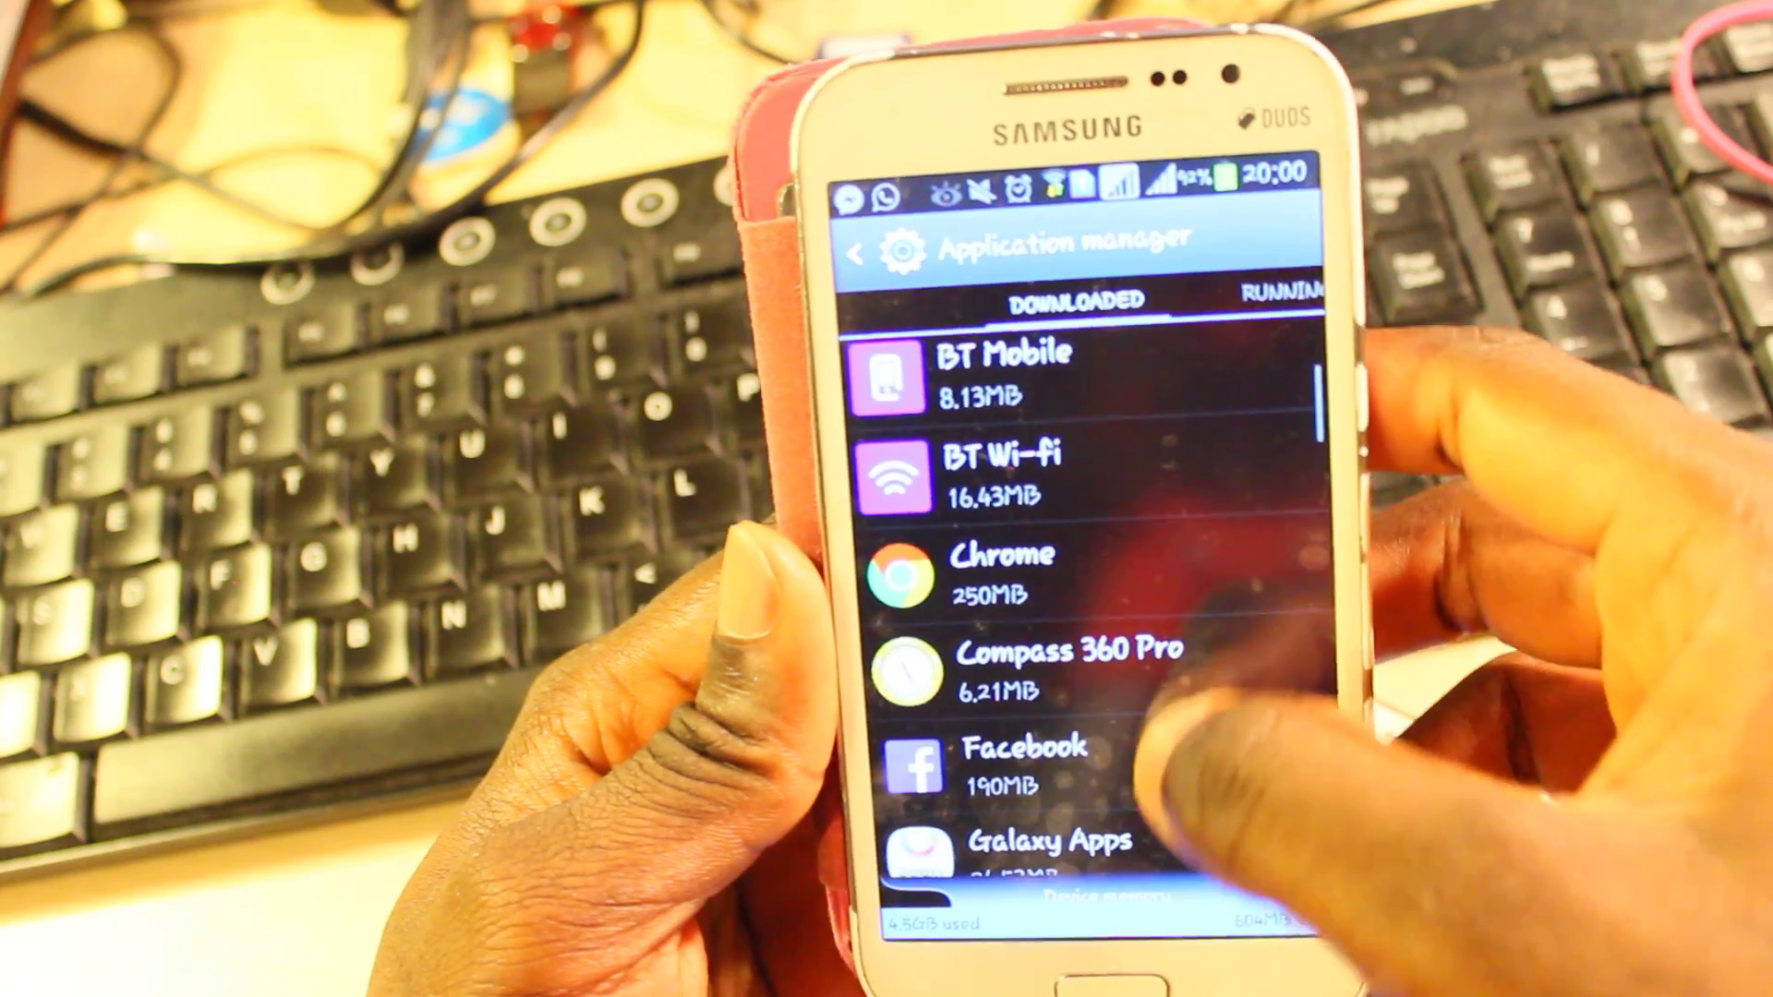